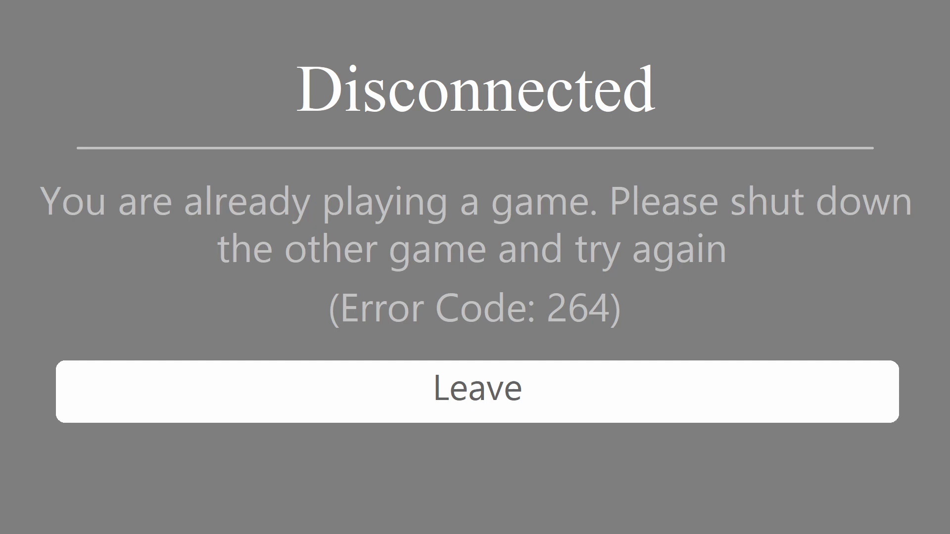
# Leave the disconnected game showing error 264, returning to the desktop.
pyautogui.click(474, 388)
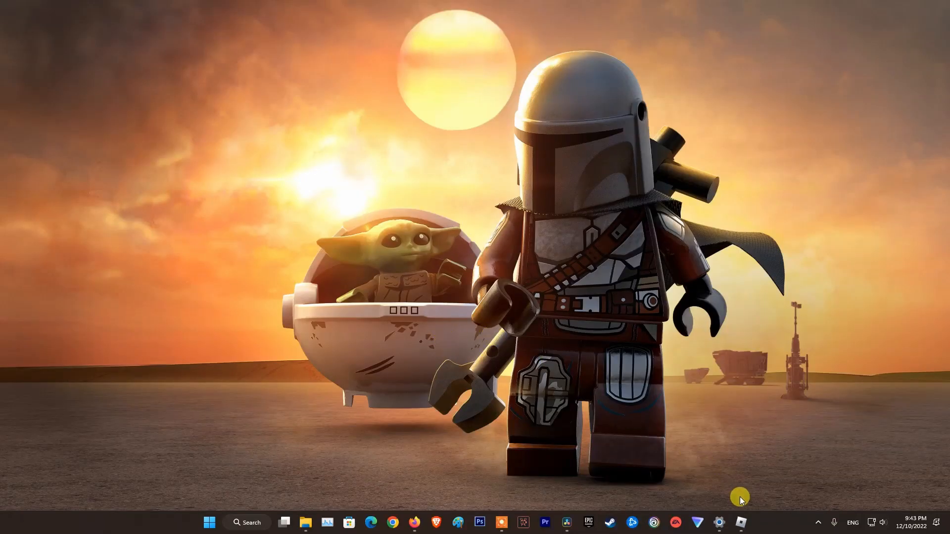
# Sign the Roblox account out of all other sessions from Security settings and acknowledge success.
pyautogui.click(740, 523)
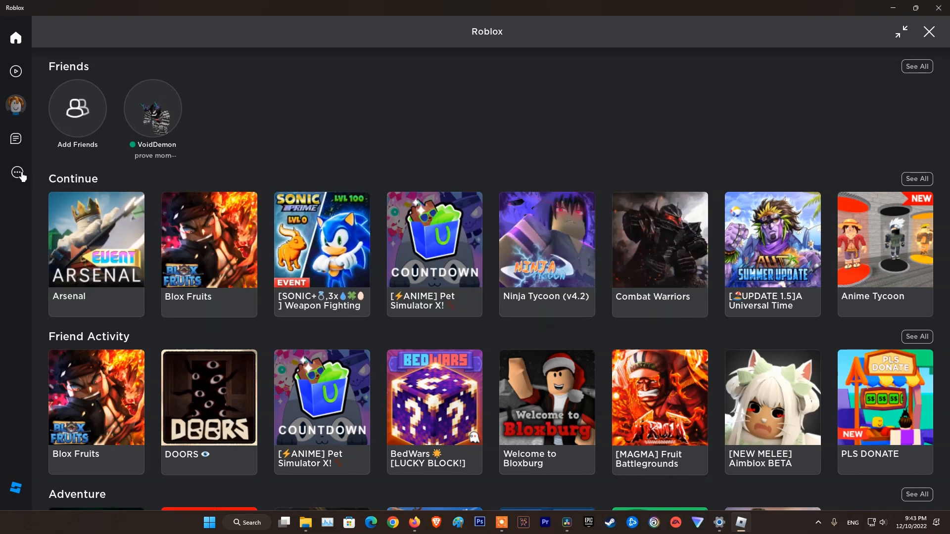
pyautogui.click(16, 174)
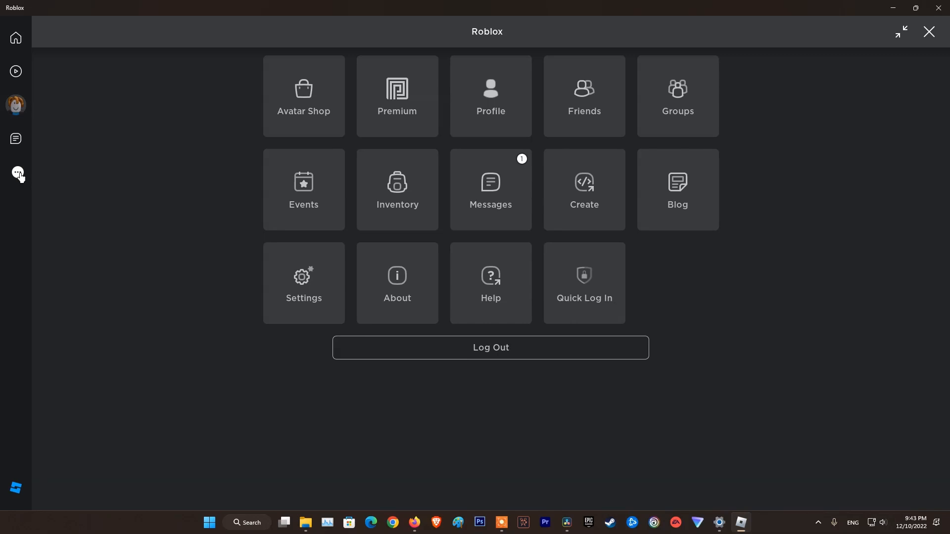
pyautogui.moveTo(304, 294)
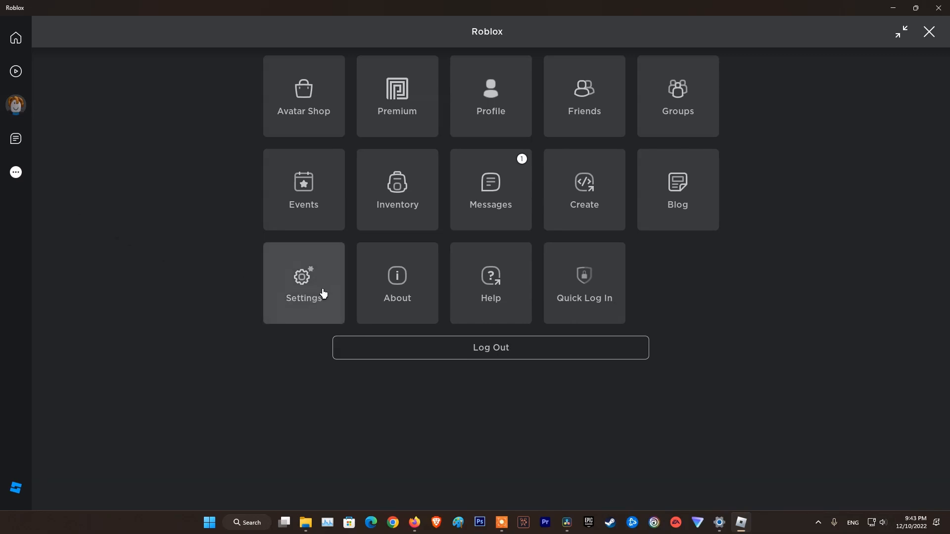
pyautogui.click(303, 283)
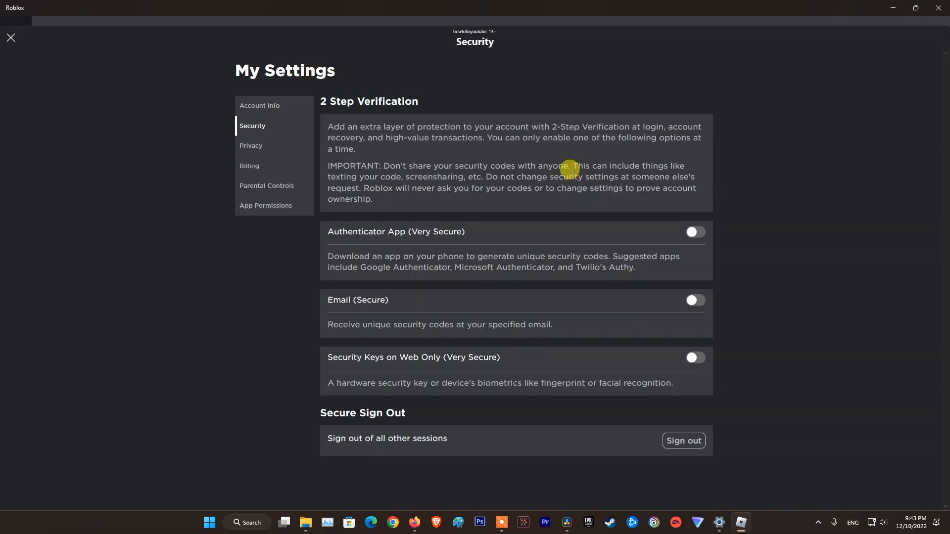
pyautogui.moveTo(517, 268)
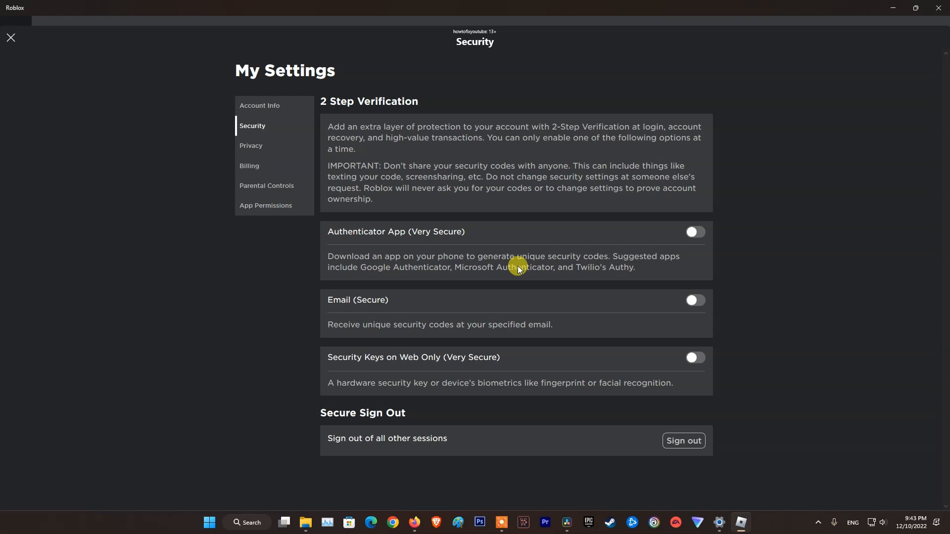
pyautogui.moveTo(350, 380)
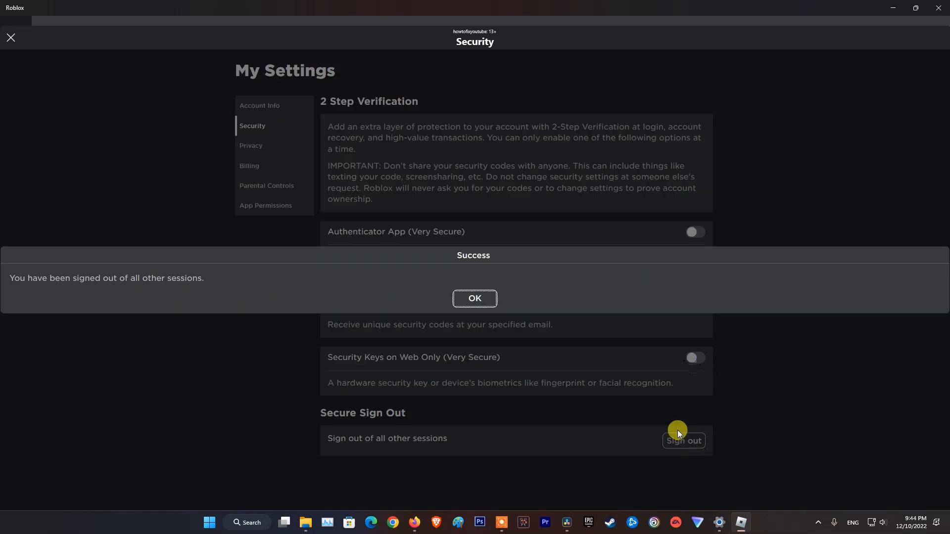
pyautogui.click(474, 298)
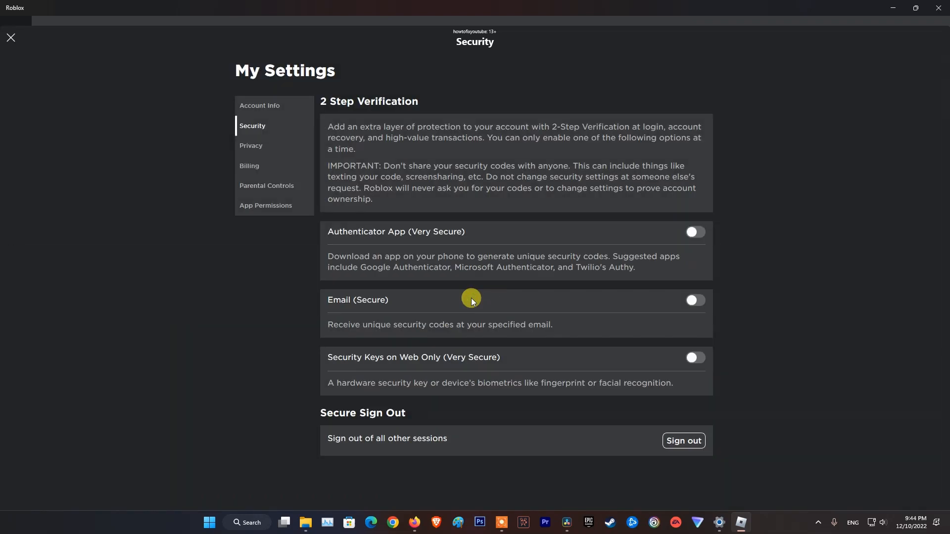
pyautogui.moveTo(466, 303)
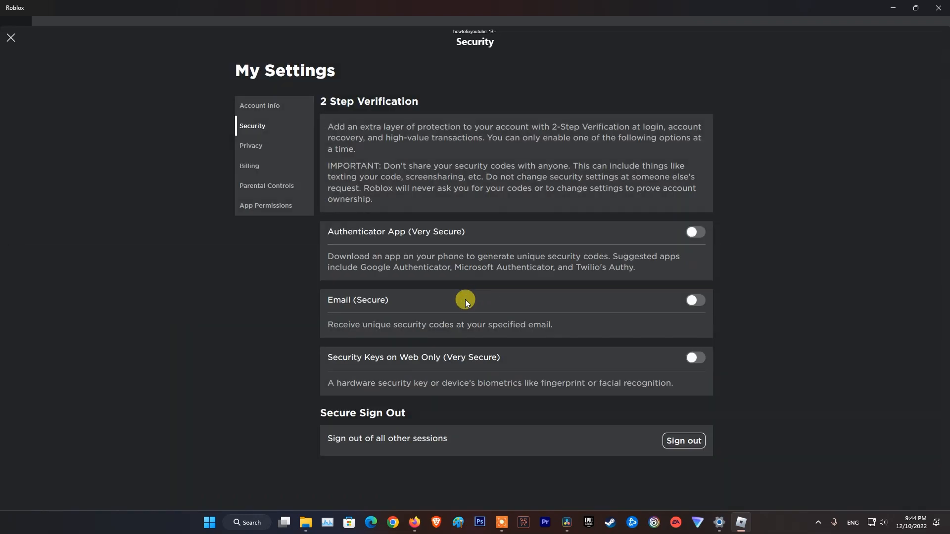
pyautogui.moveTo(474, 324)
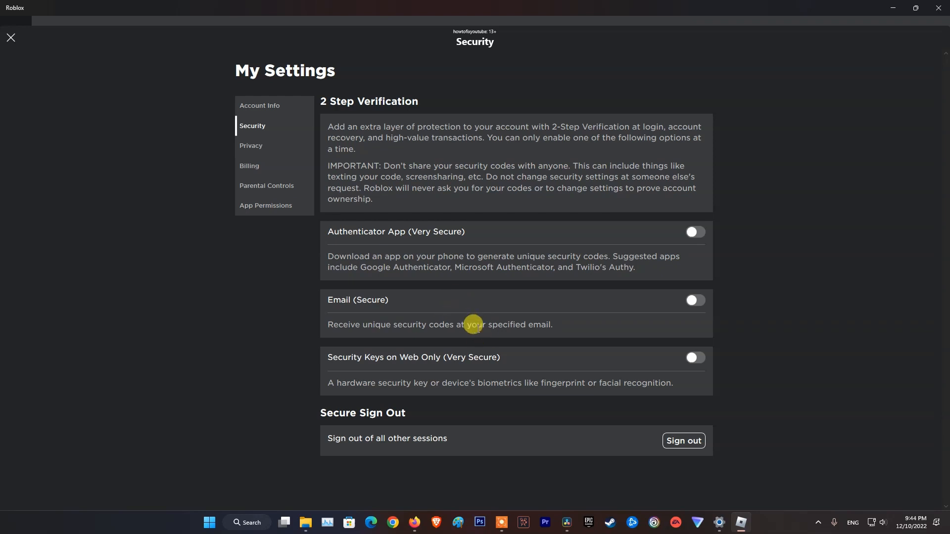
pyautogui.moveTo(11, 38)
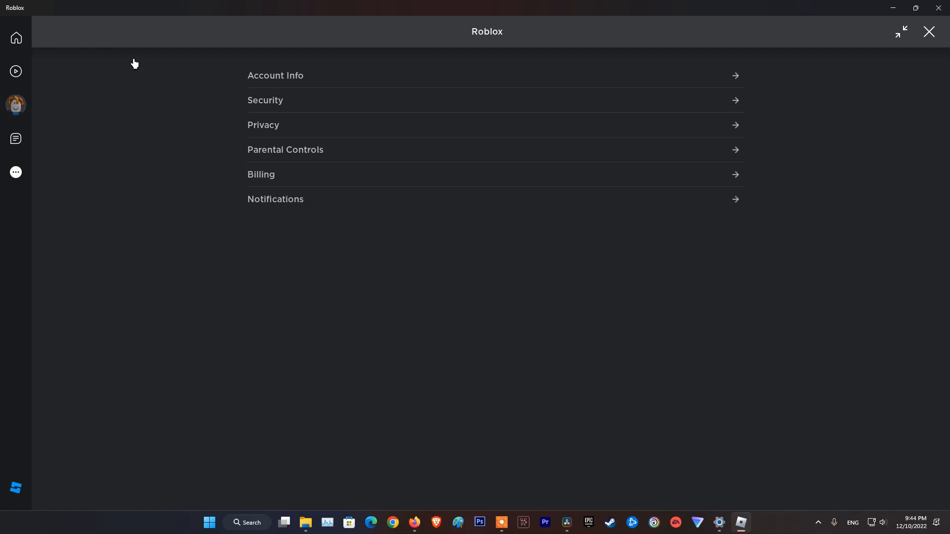
# Close the Roblox app before opening a Run box with %temp%.
pyautogui.click(16, 38)
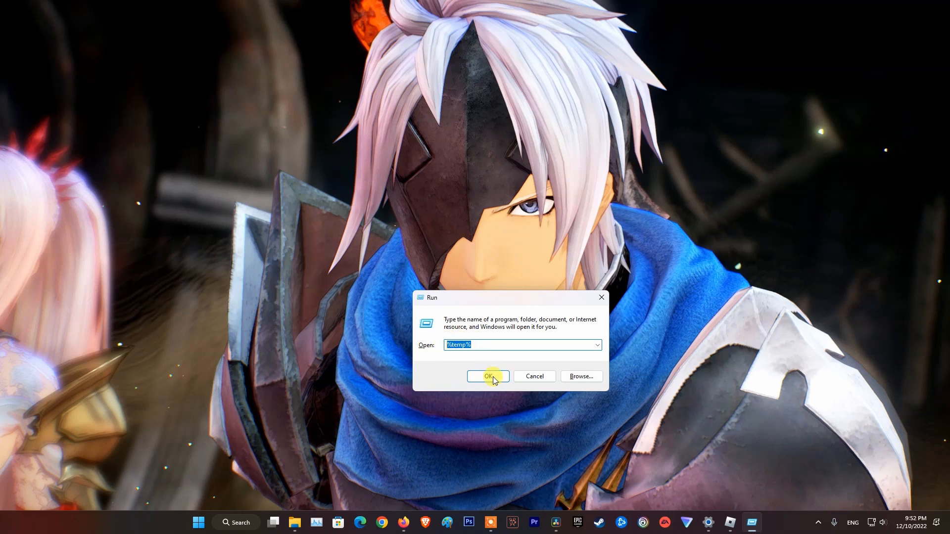
# Open the Temp folder and select all 44 items, bringing up their context menu for deletion.
pyautogui.click(488, 376)
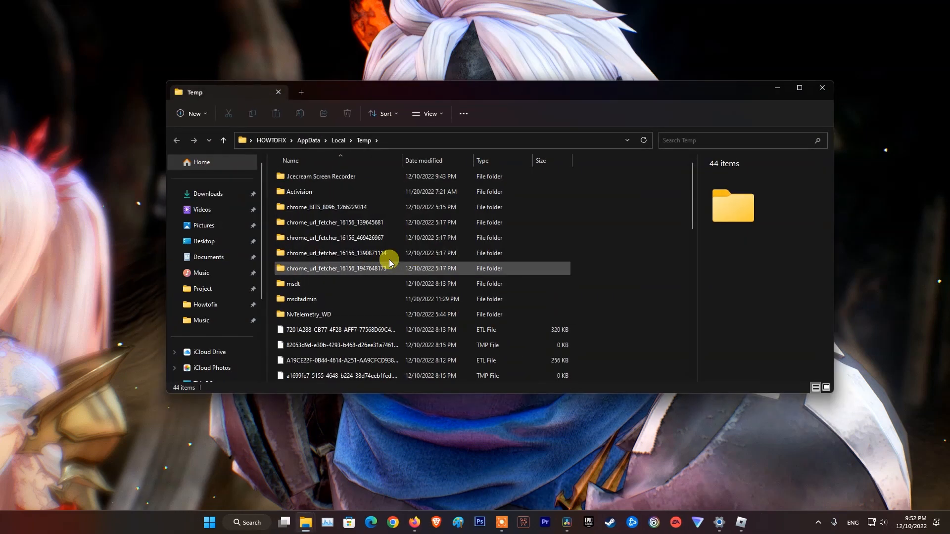
pyautogui.click(321, 176)
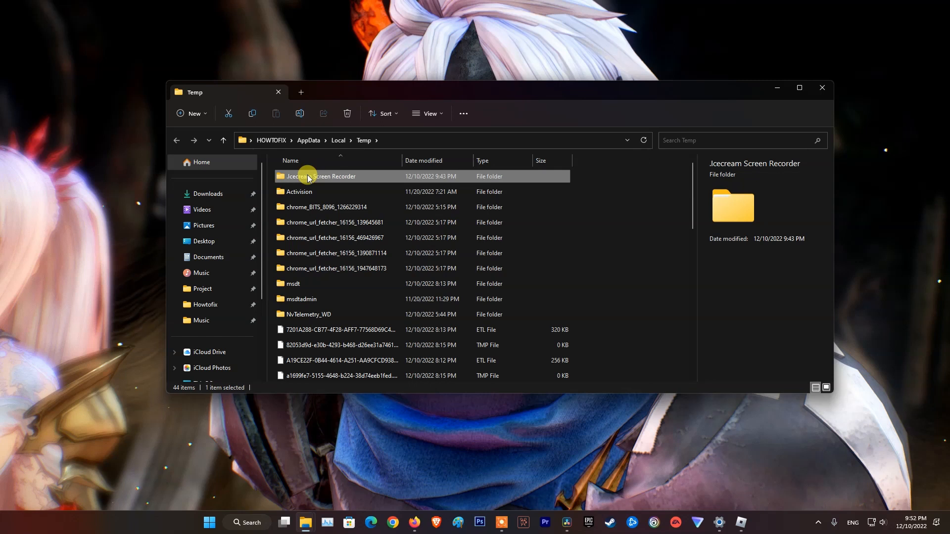
pyautogui.press('ctrl+a')
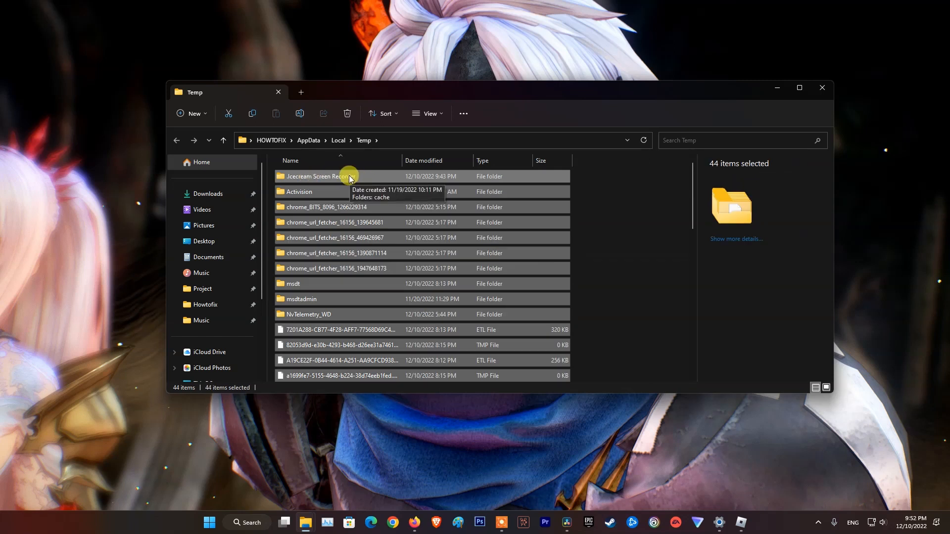
pyautogui.rightClick(349, 176)
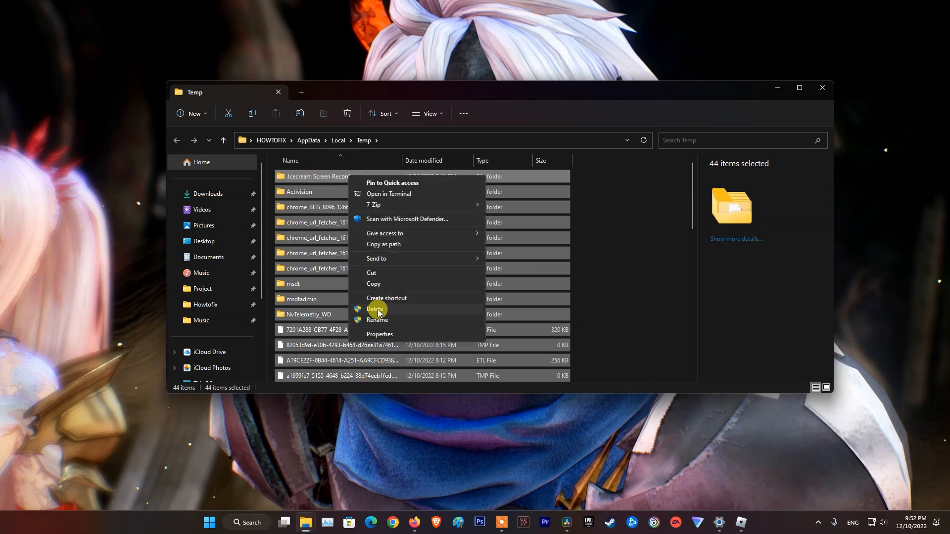
pyautogui.moveTo(442, 311)
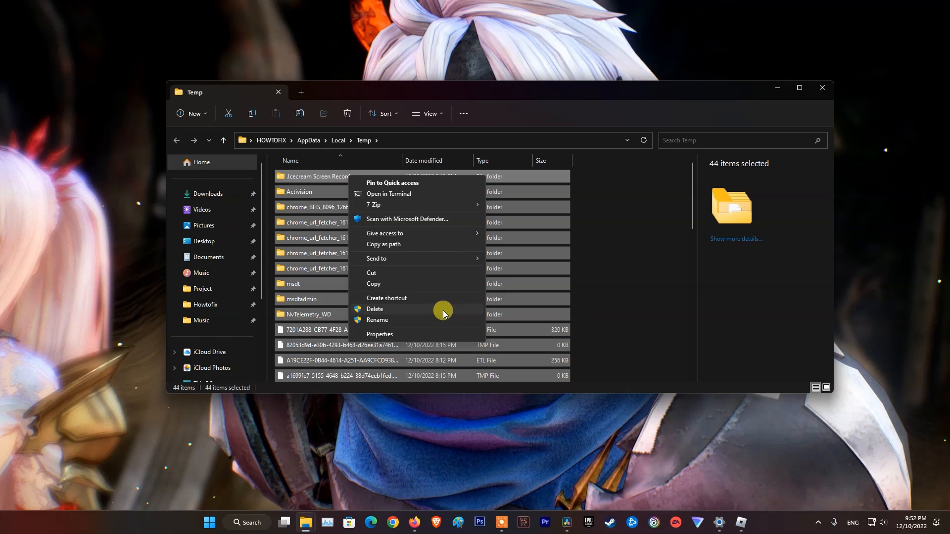
pyautogui.moveTo(448, 311)
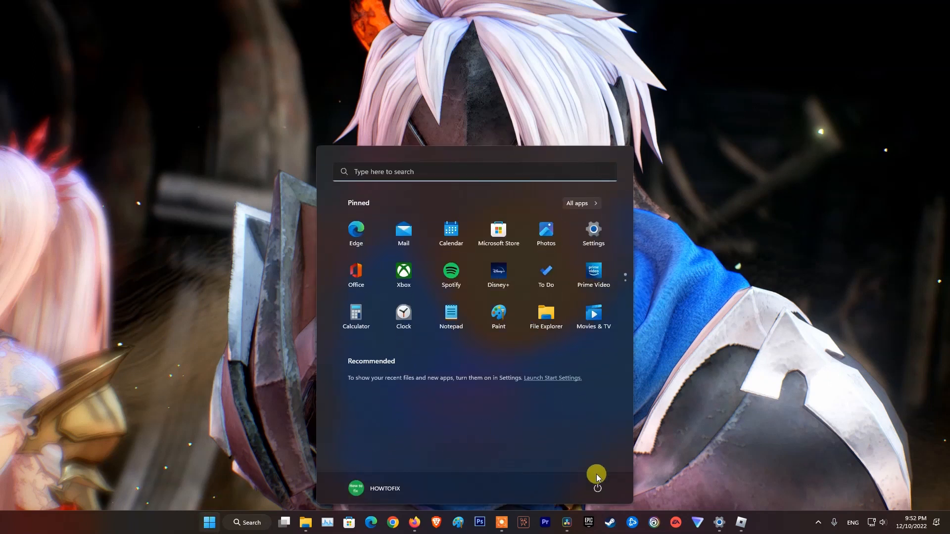
# Restart the computer from the Start menu power options.
pyautogui.click(597, 488)
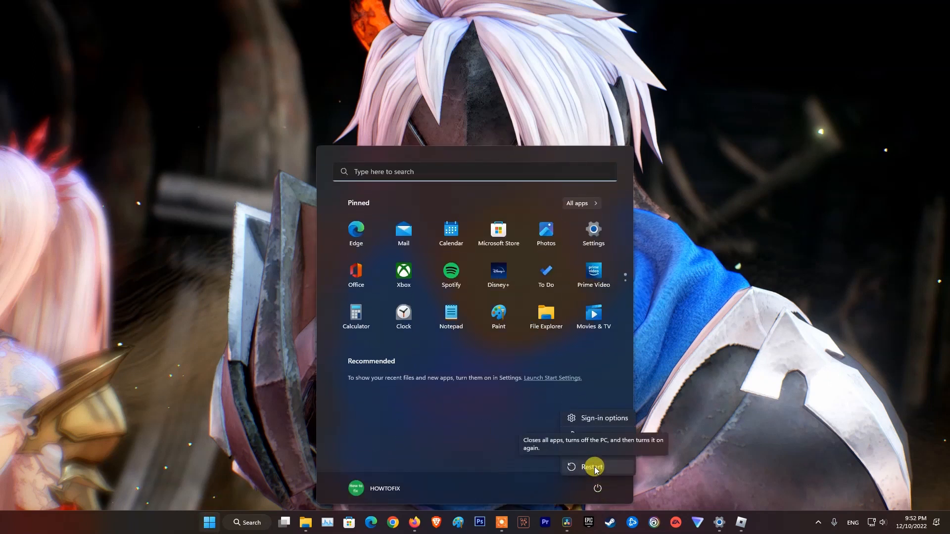
pyautogui.click(592, 466)
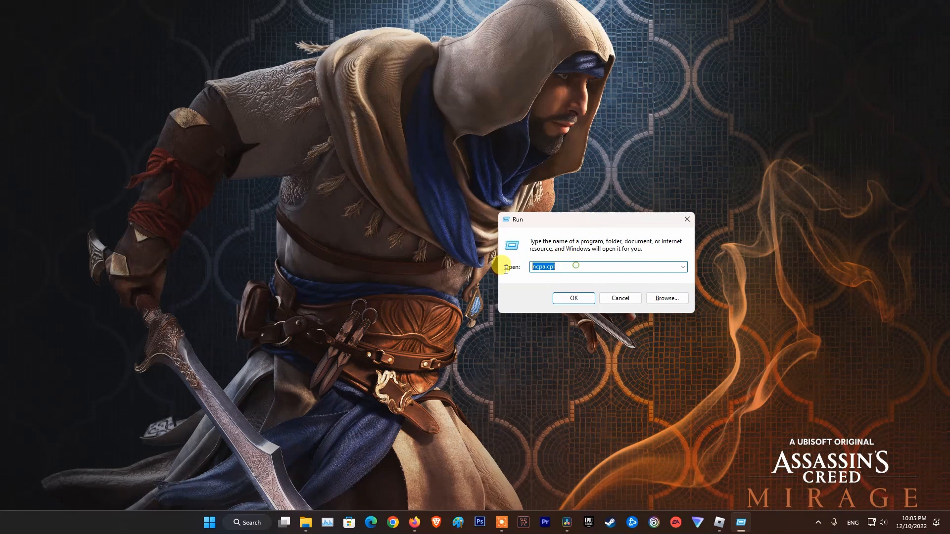
# Open Network Connections and bring up the Ethernet adapter's TCP/IPv4 properties.
pyautogui.click(572, 298)
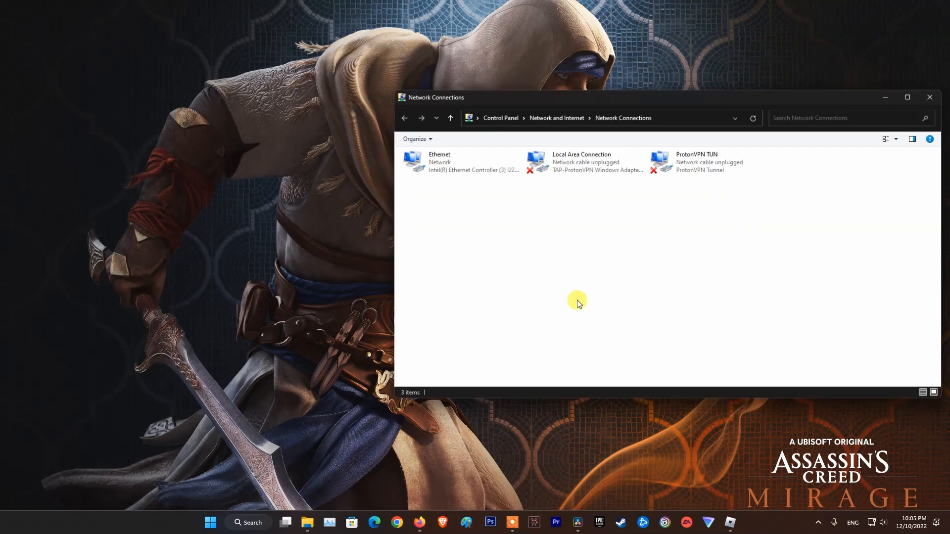
pyautogui.click(436, 160)
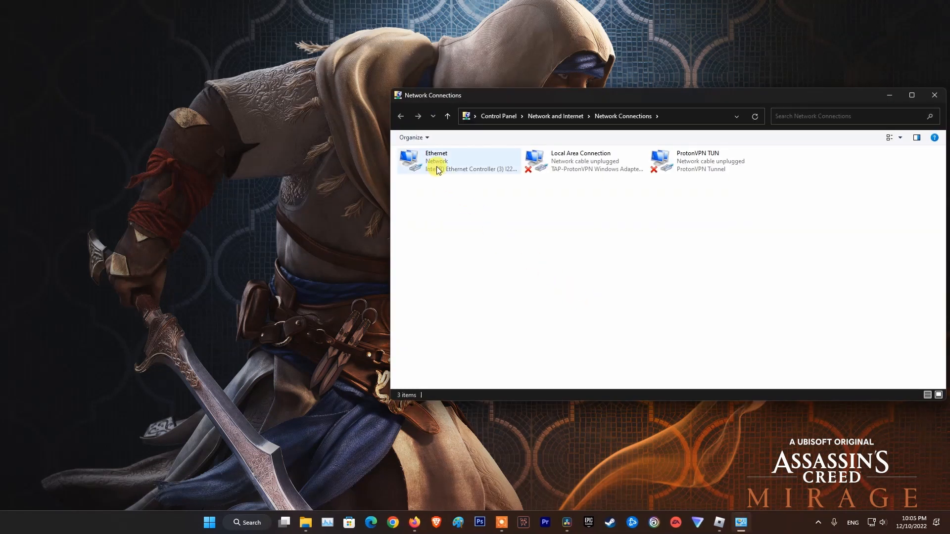
pyautogui.click(452, 160)
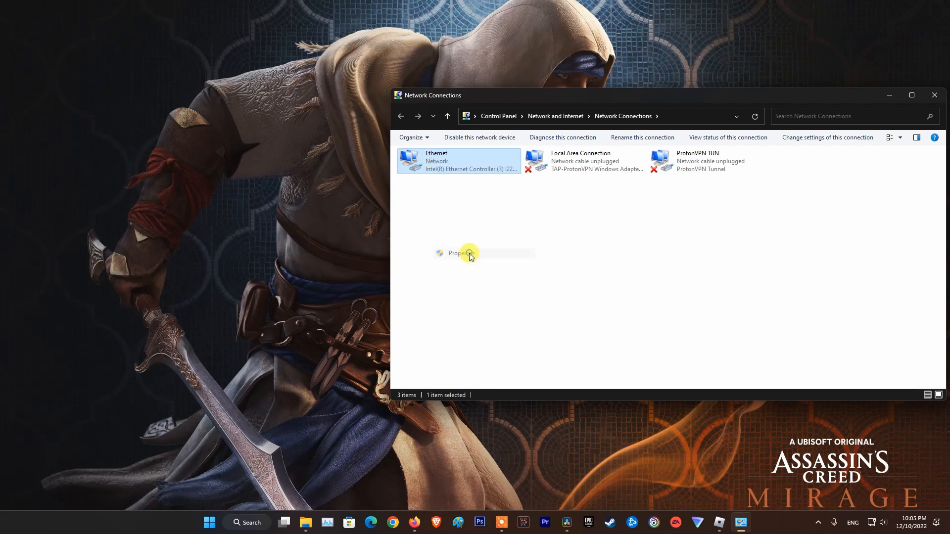
pyautogui.click(459, 252)
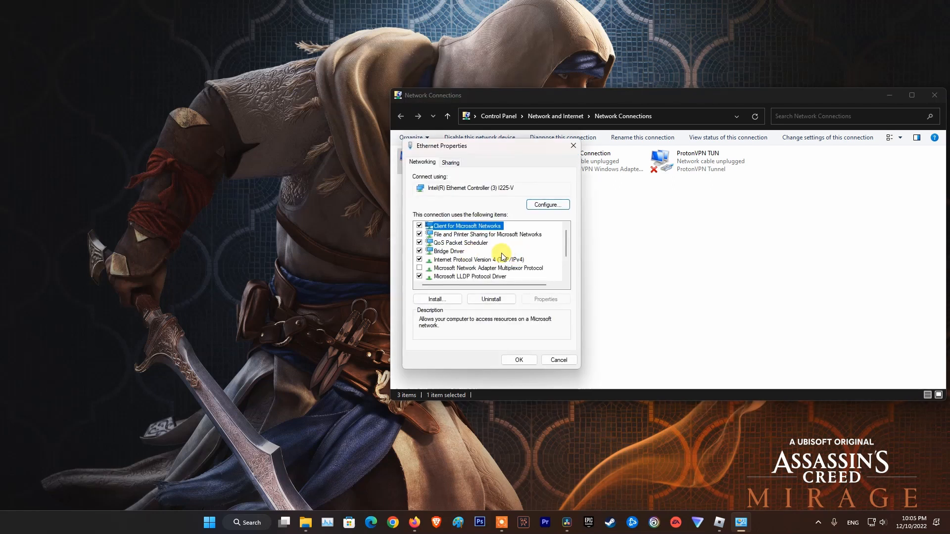
pyautogui.click(478, 259)
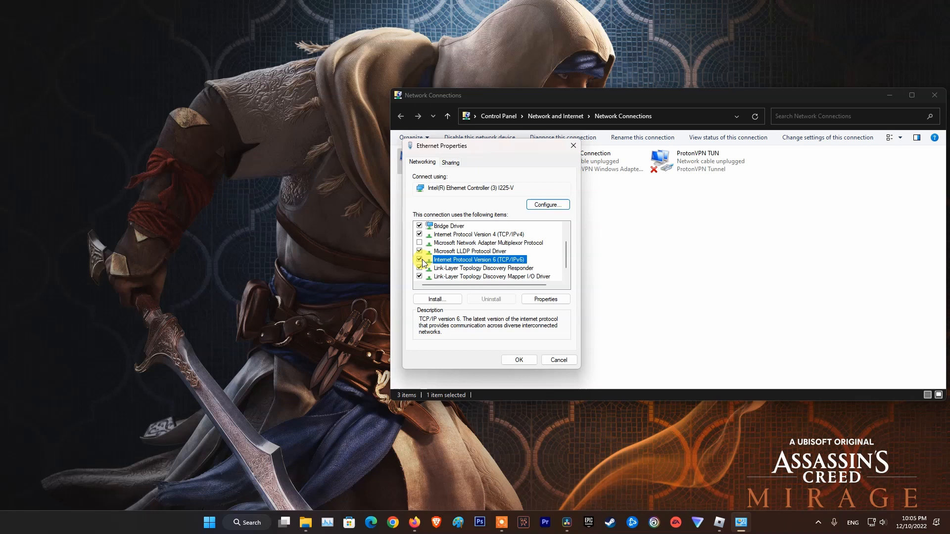
pyautogui.click(420, 259)
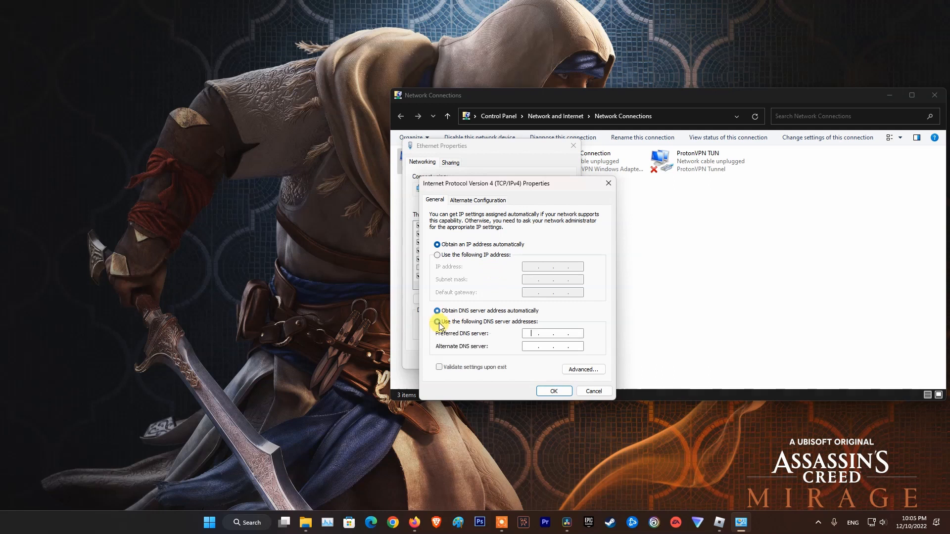
# Set Ethernet DNS servers to 8.8.8.8 and 8.8.4.4, validated on exit, and save.
pyautogui.click(436, 321)
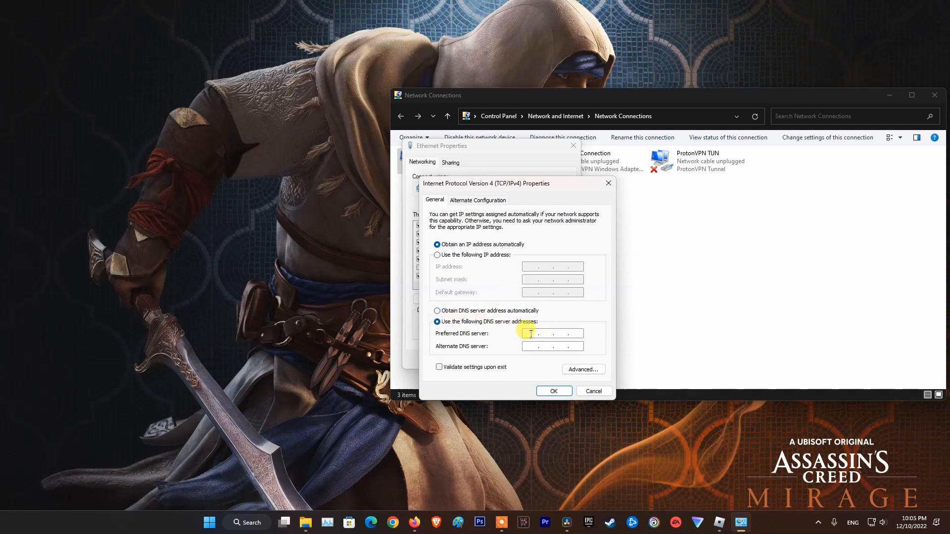
pyautogui.write('8.8.8.')
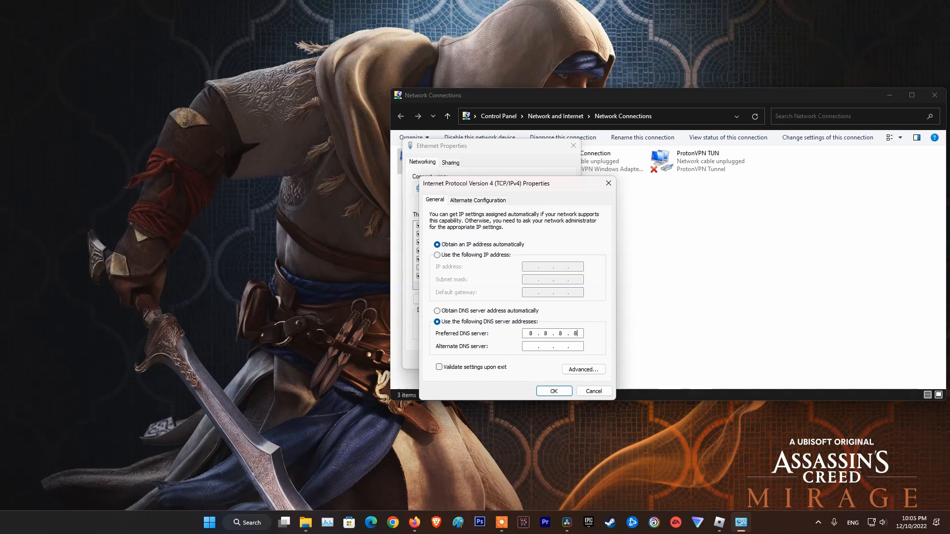
pyautogui.write('8 . 8 . 4 . 4')
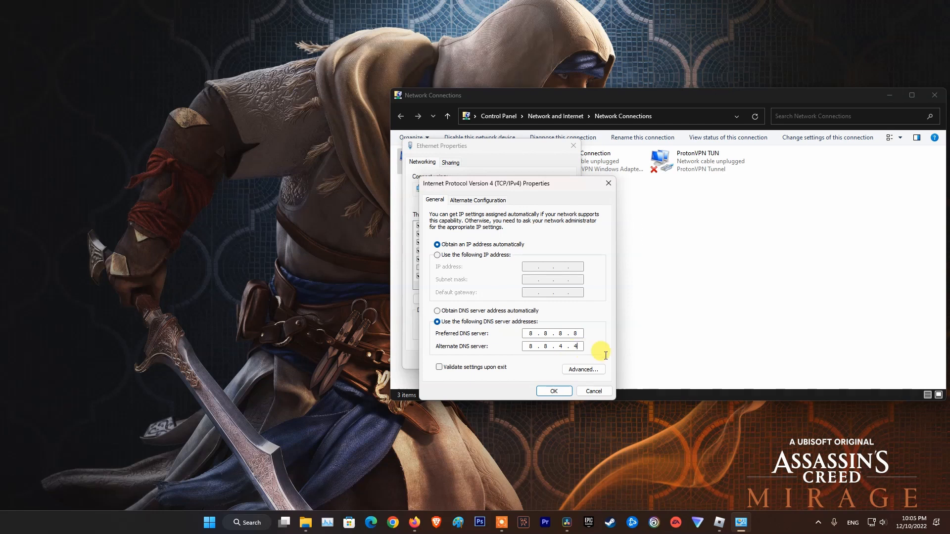
pyautogui.click(439, 368)
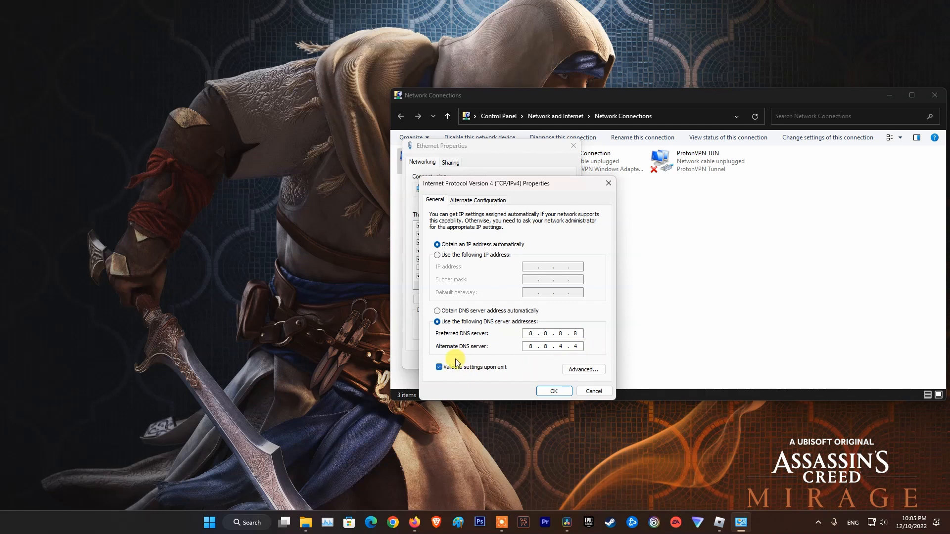
pyautogui.click(552, 390)
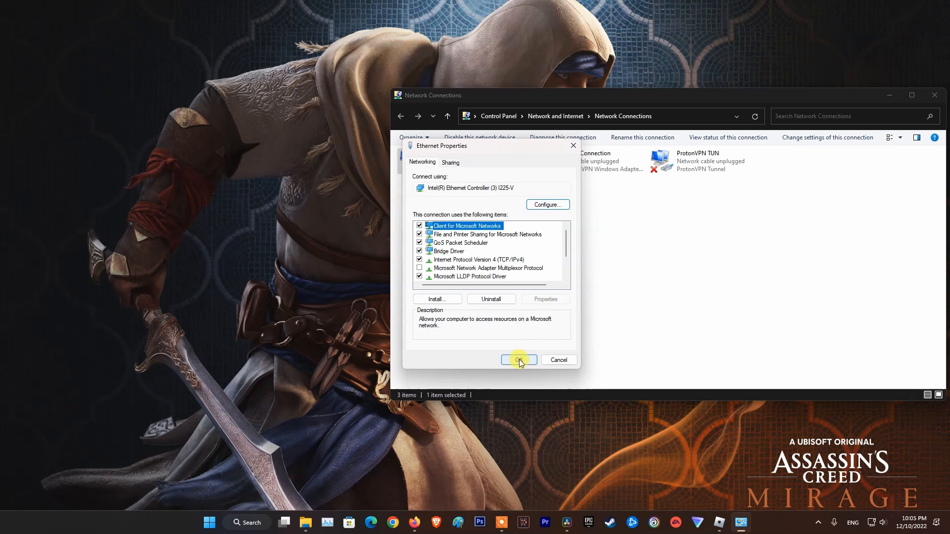
pyautogui.click(515, 360)
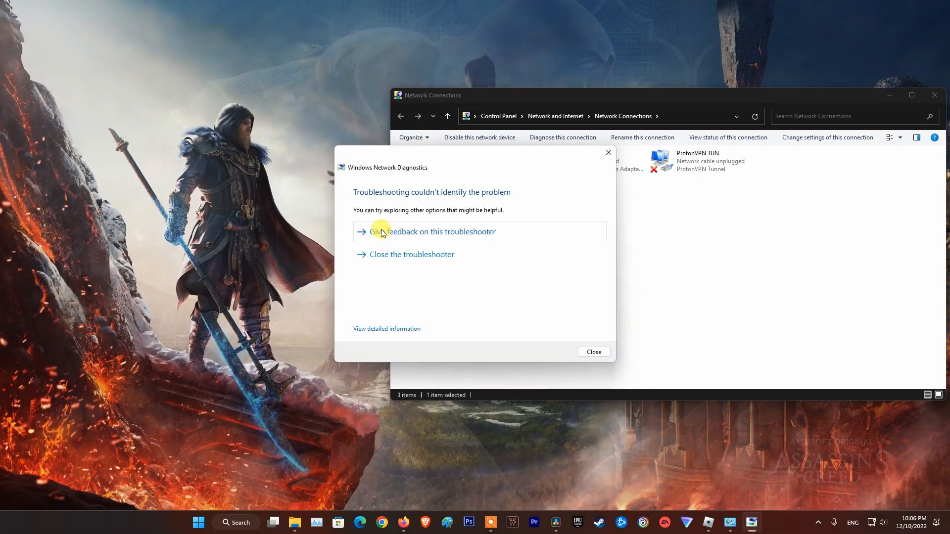
pyautogui.moveTo(410, 178)
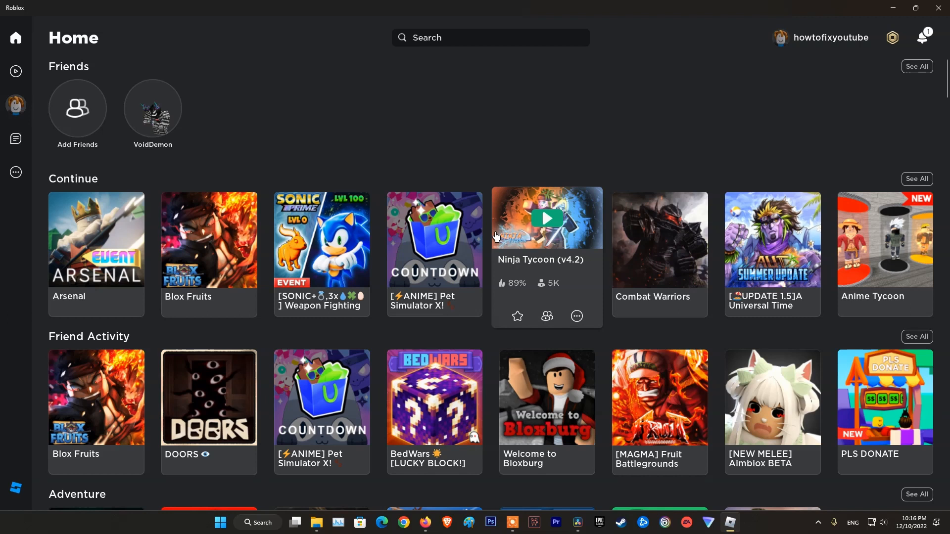
# Search cmd and launch Command Prompt as administrator.
pyautogui.click(220, 522)
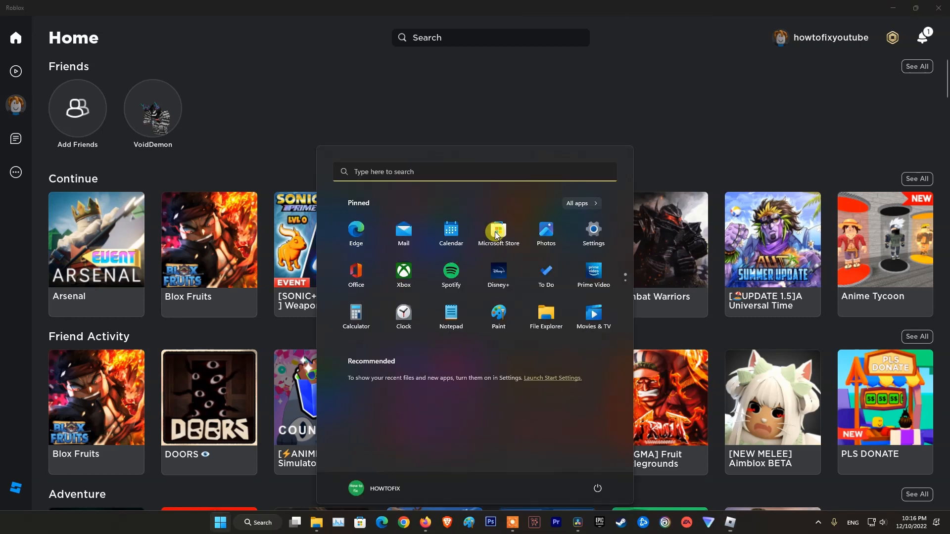
pyautogui.write('cmd')
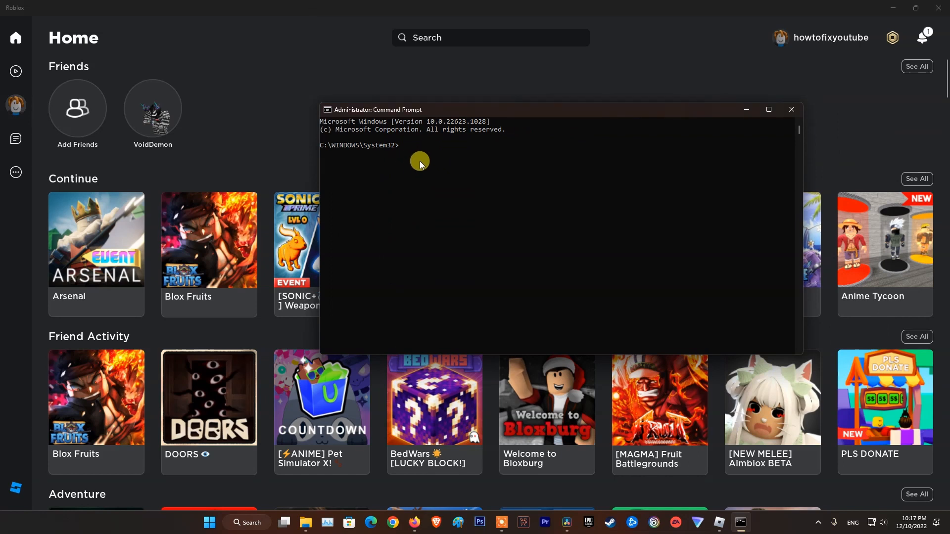
# Run ipconfig/flushdns and ipconfig/registerdns to flush the cache and start DNS registration.
pyautogui.write('ipconfig')
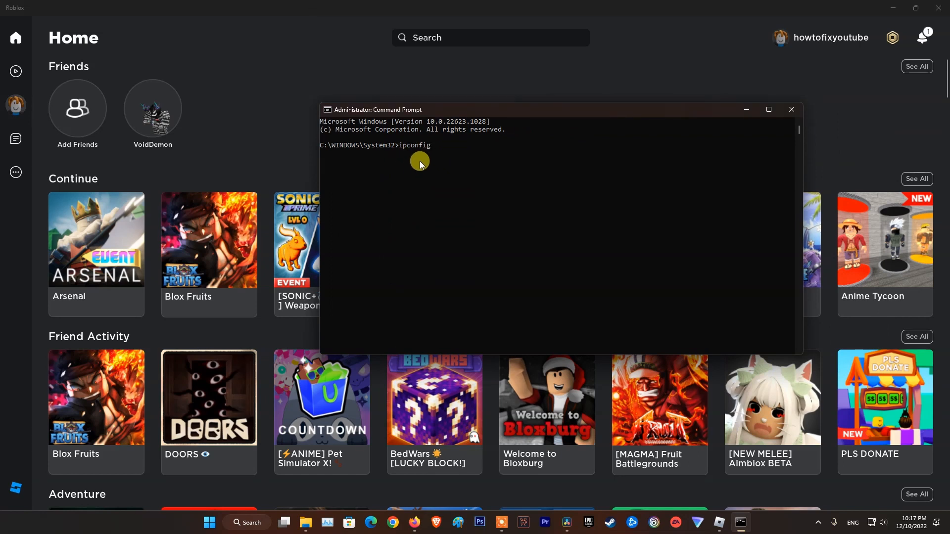
pyautogui.write('/f')
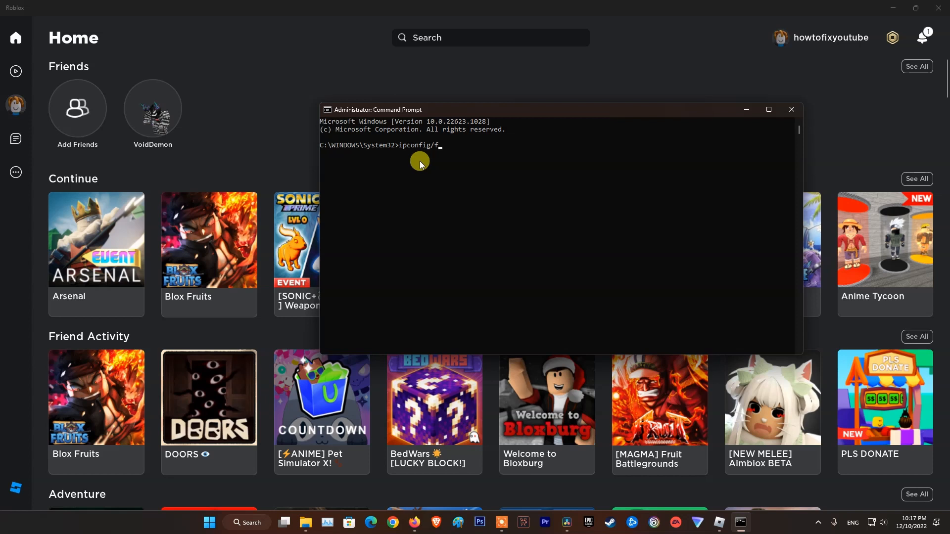
pyautogui.write('lushdn')
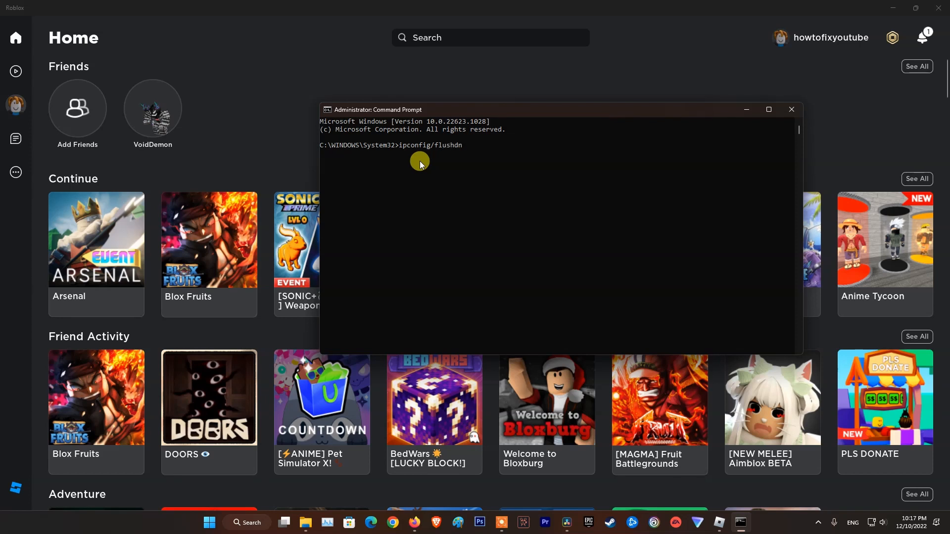
pyautogui.write('s')
pyautogui.write('ipconfig/')
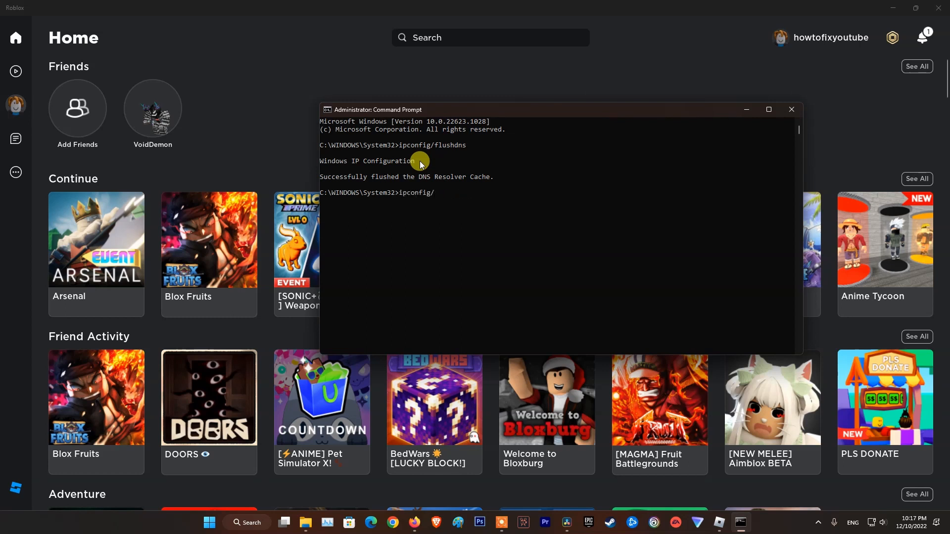
pyautogui.write('register')
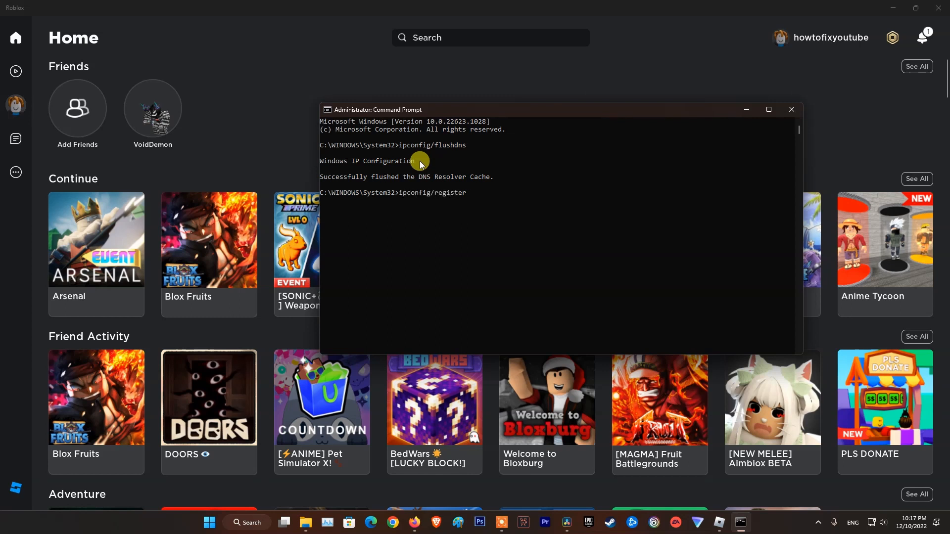
pyautogui.write('dns')
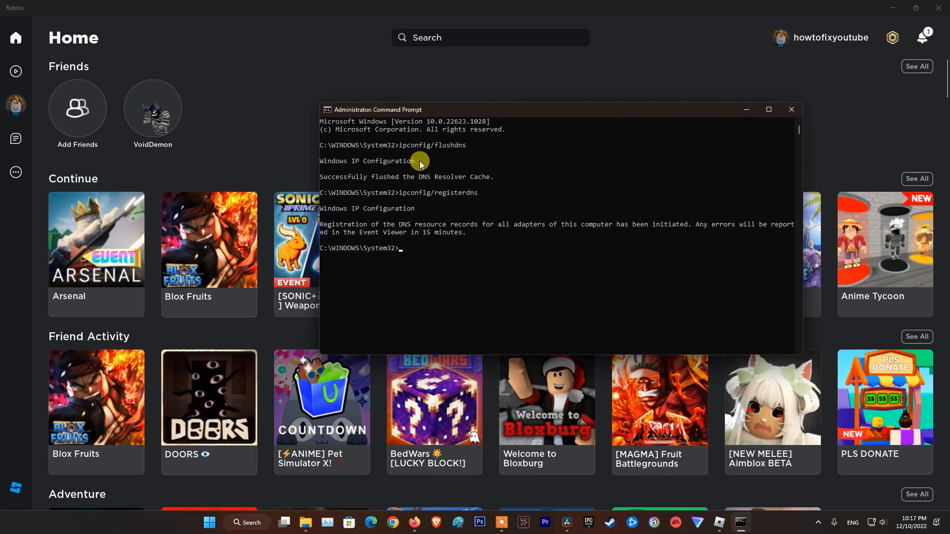
pyautogui.write('ipconfig/regi')
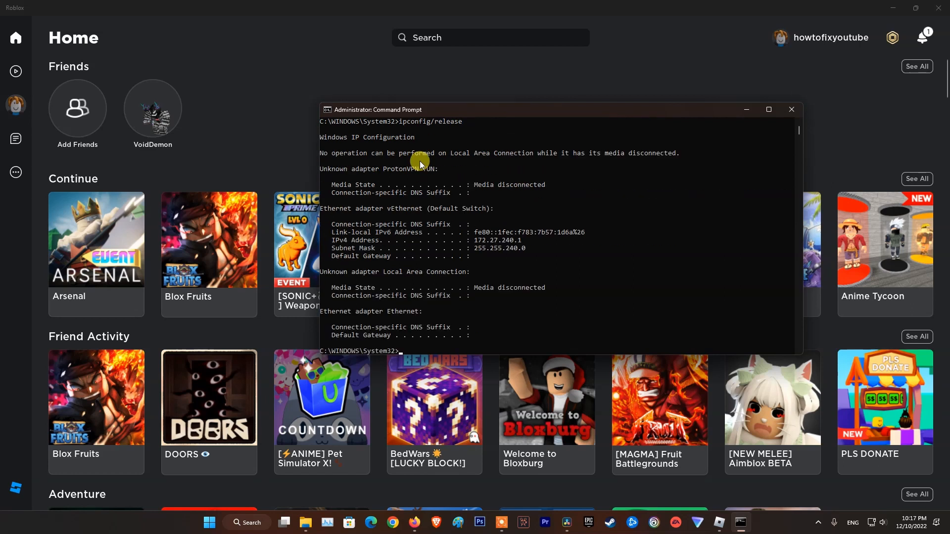
# Run ipconfig/release, netsh winsock reset and netsh int ip reset, then restart the PC.
pyautogui.write('ipconfig/releas')
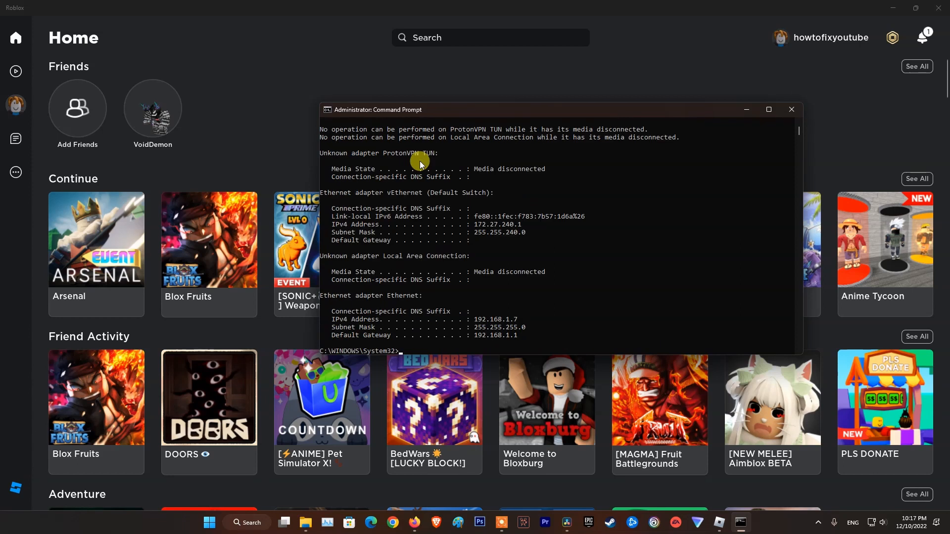
pyautogui.write('netsh winsock reset')
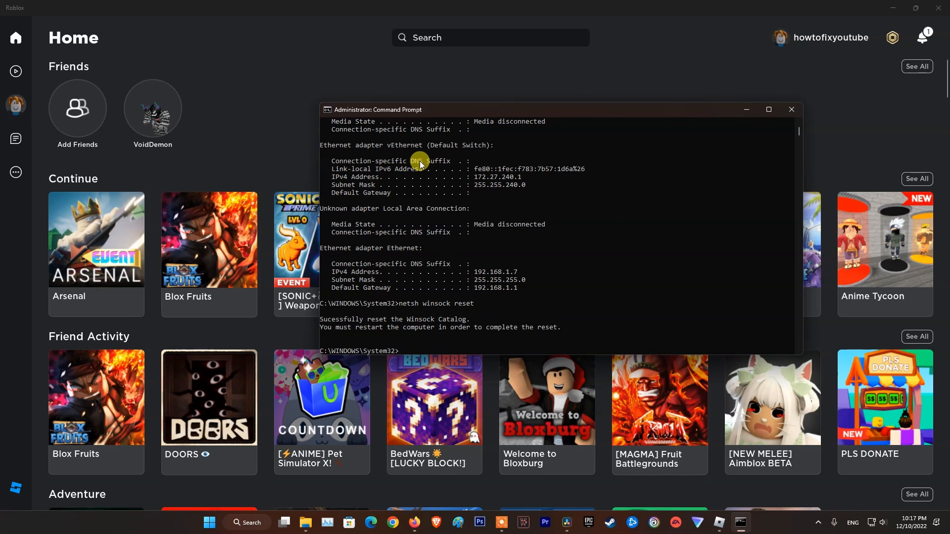
pyautogui.moveTo(435, 340)
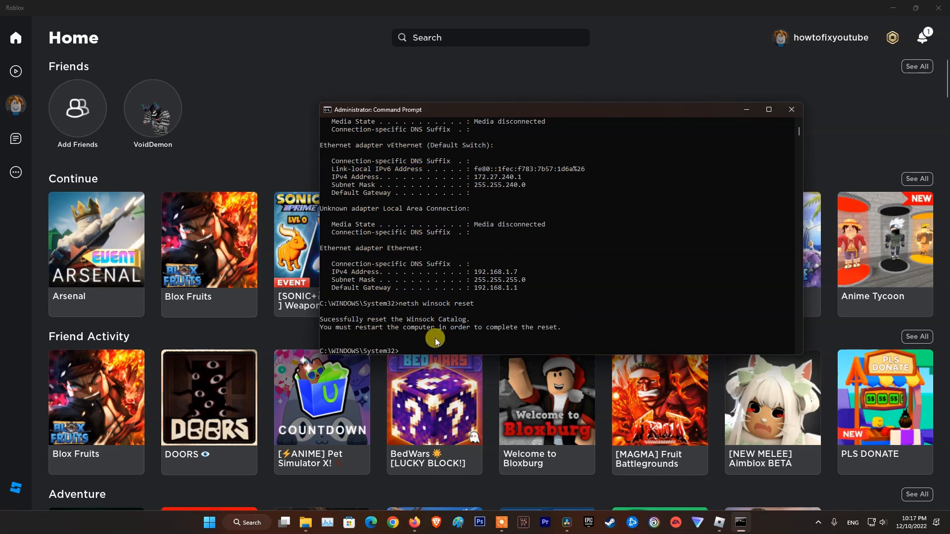
pyautogui.write('netsh int ip reset')
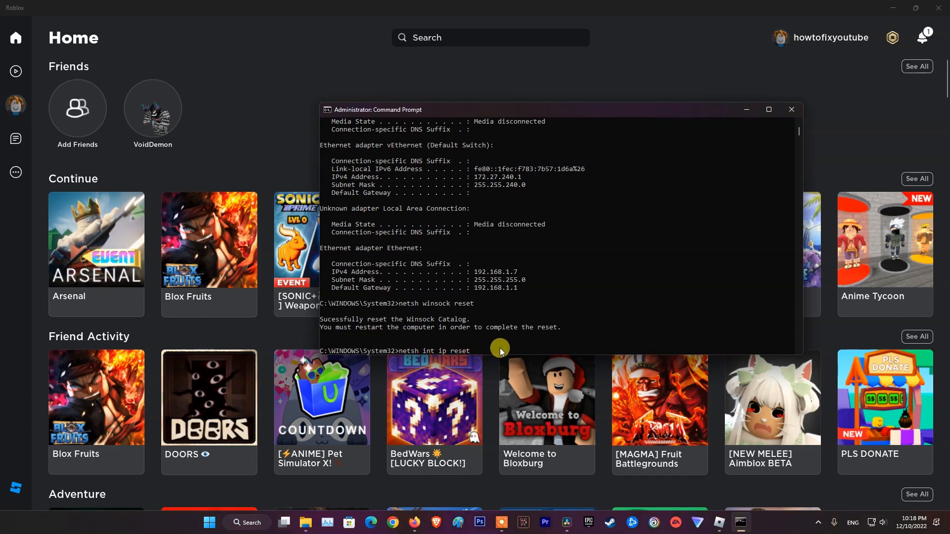
pyautogui.press('enter')
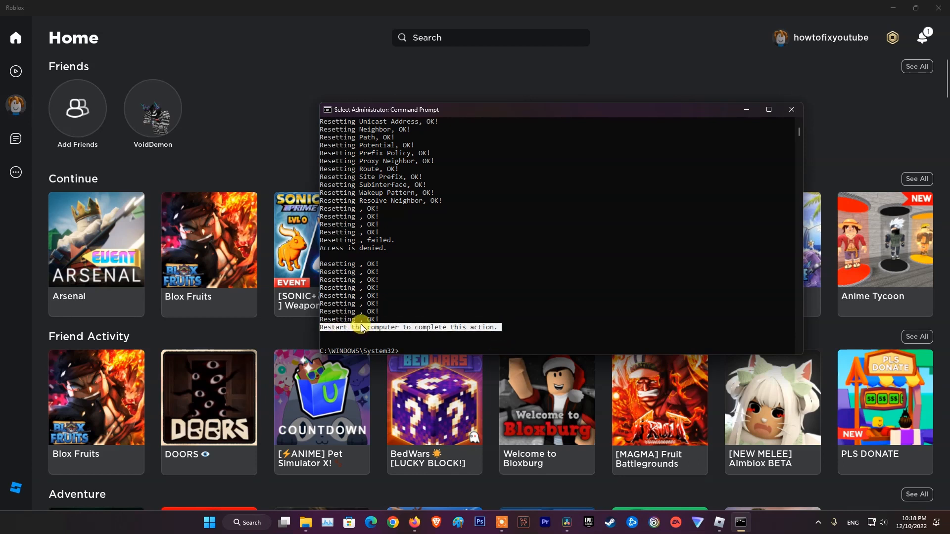
pyautogui.click(209, 522)
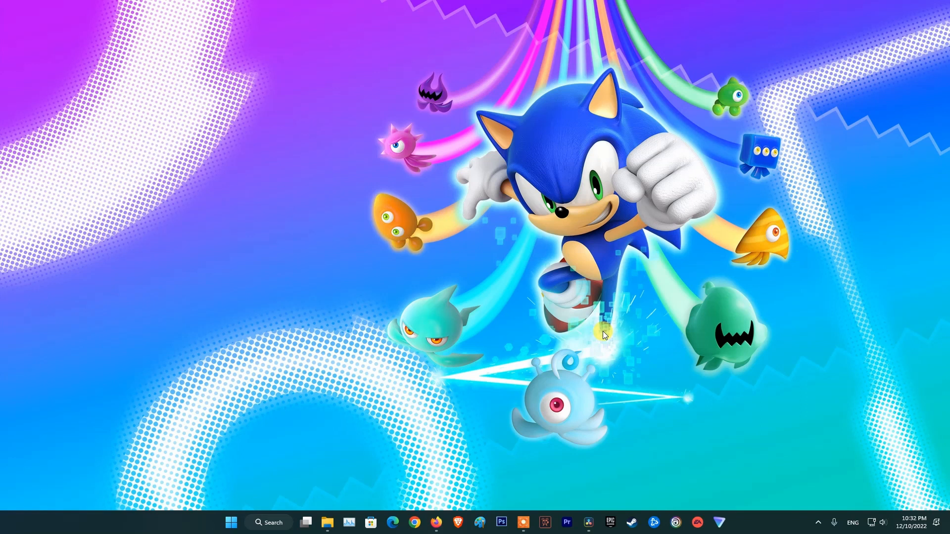
# Browse Control Panel's Programs and Features list of installed programs, then close it.
pyautogui.write('contro')
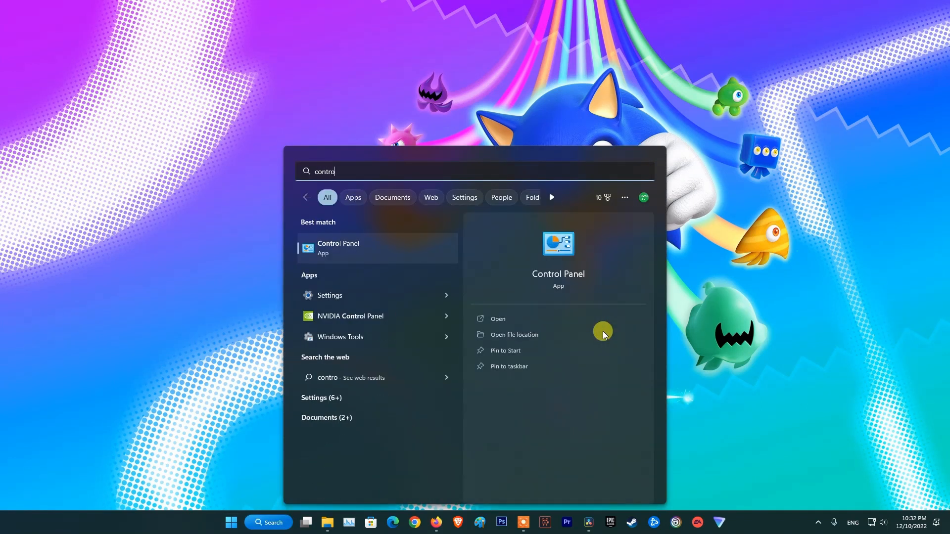
pyautogui.moveTo(343, 256)
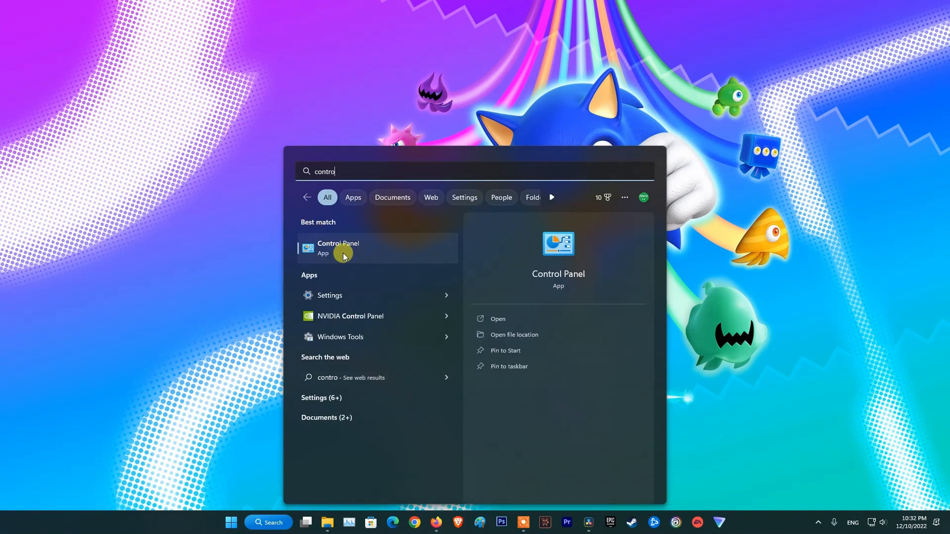
pyautogui.click(338, 247)
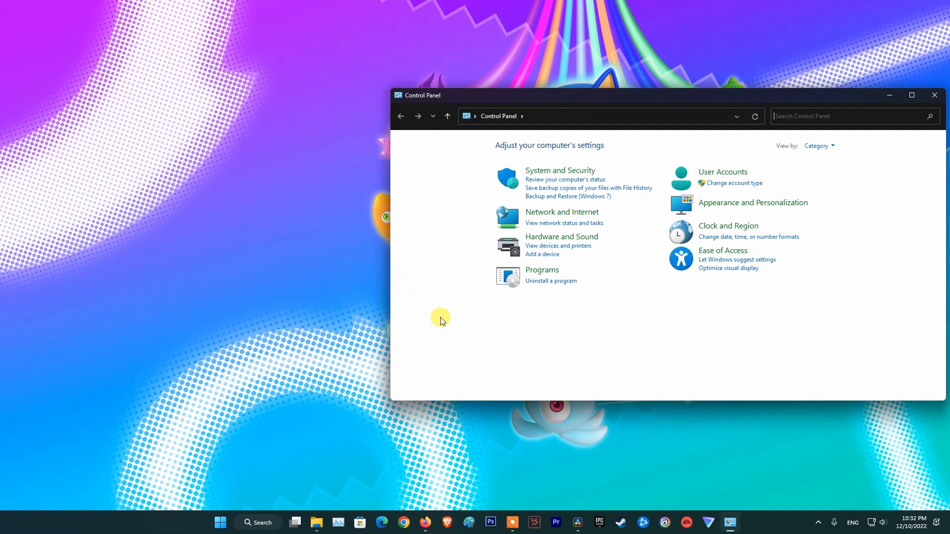
pyautogui.click(550, 280)
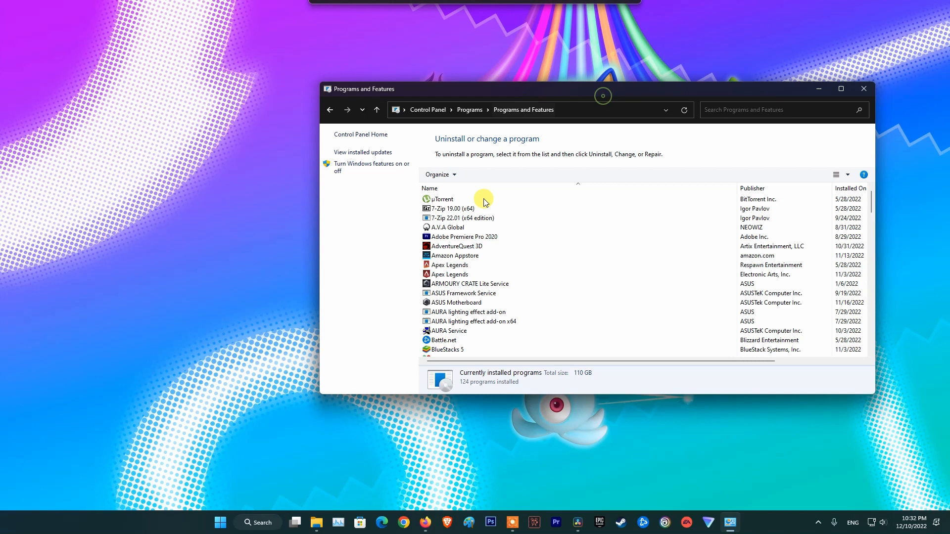
pyautogui.scroll(-3)
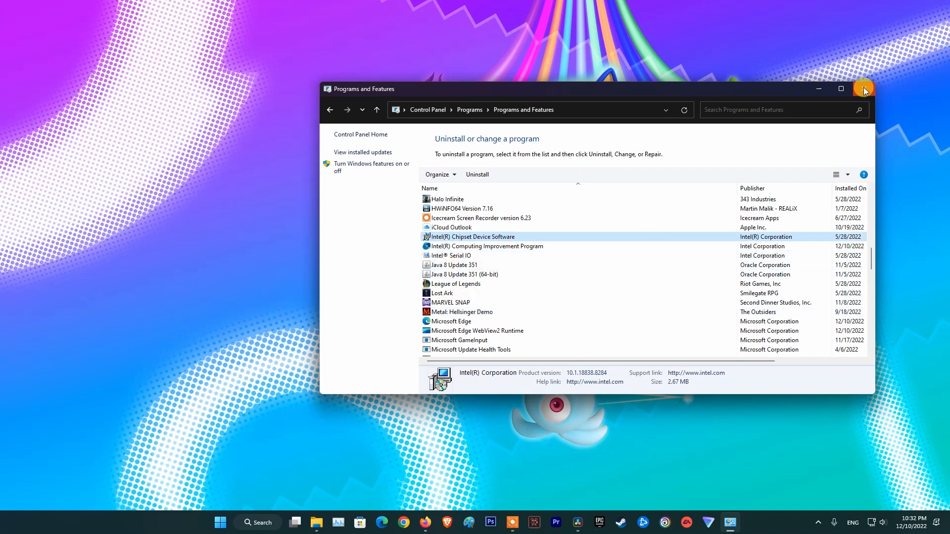
pyautogui.click(228, 522)
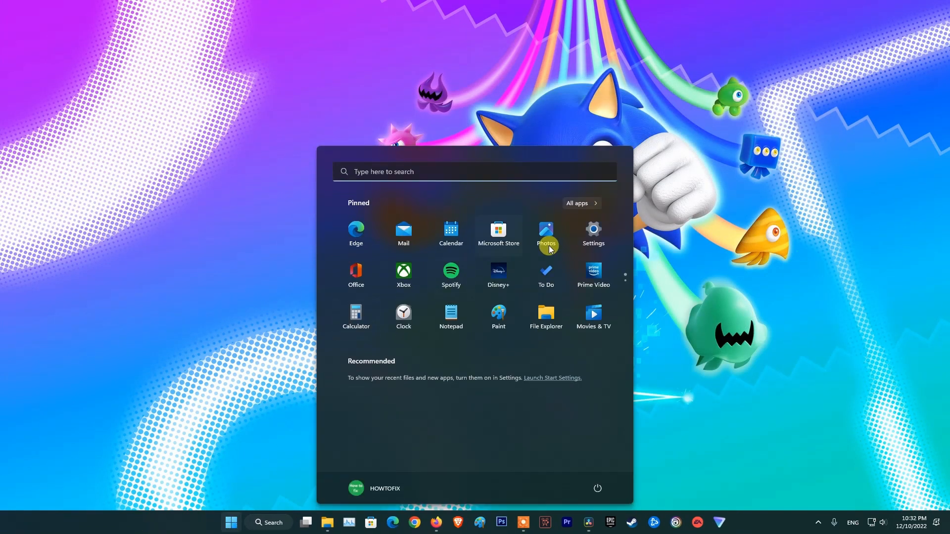
# Reach the Installed apps list under Apps in Windows Settings.
pyautogui.click(591, 232)
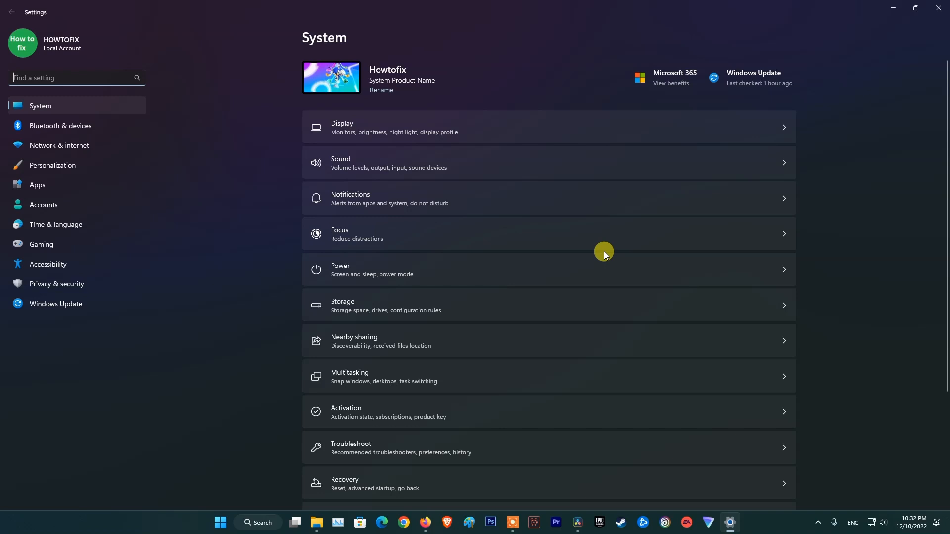
pyautogui.moveTo(46, 185)
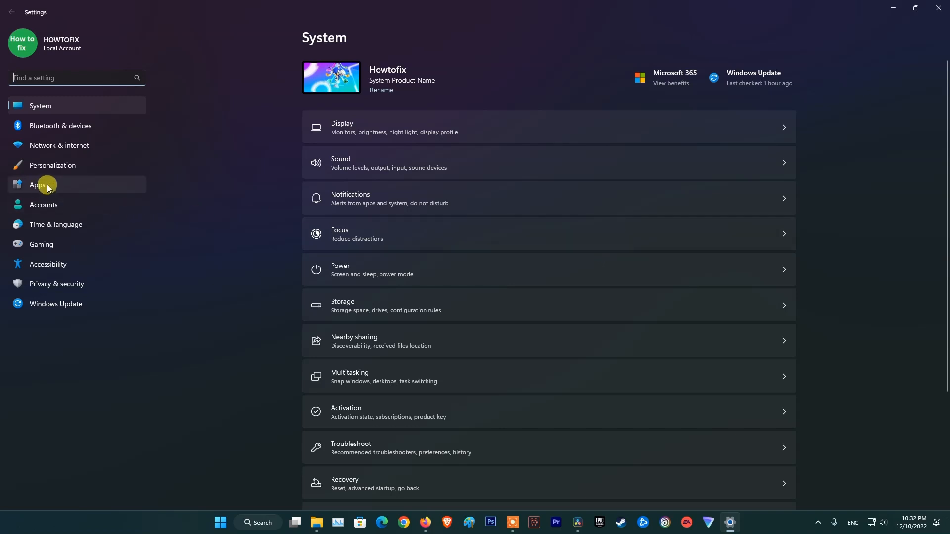
pyautogui.click(39, 185)
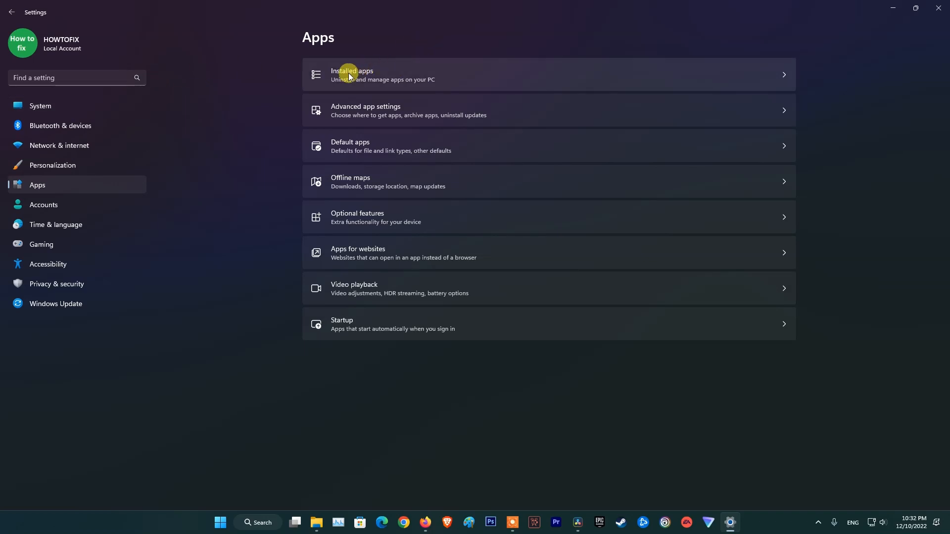
pyautogui.click(351, 74)
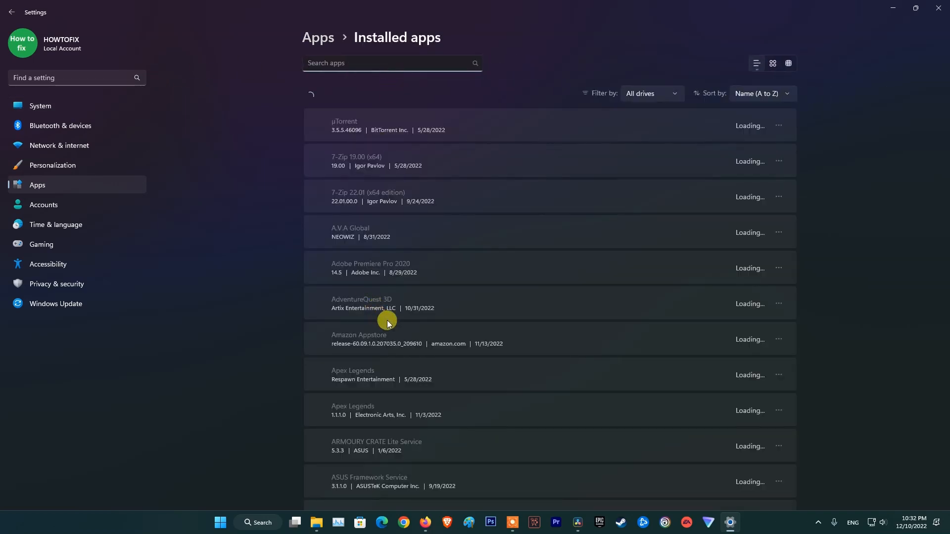
# Scroll to Roblox and show its Advanced options, Move and Uninstall menu.
pyautogui.scroll(-3)
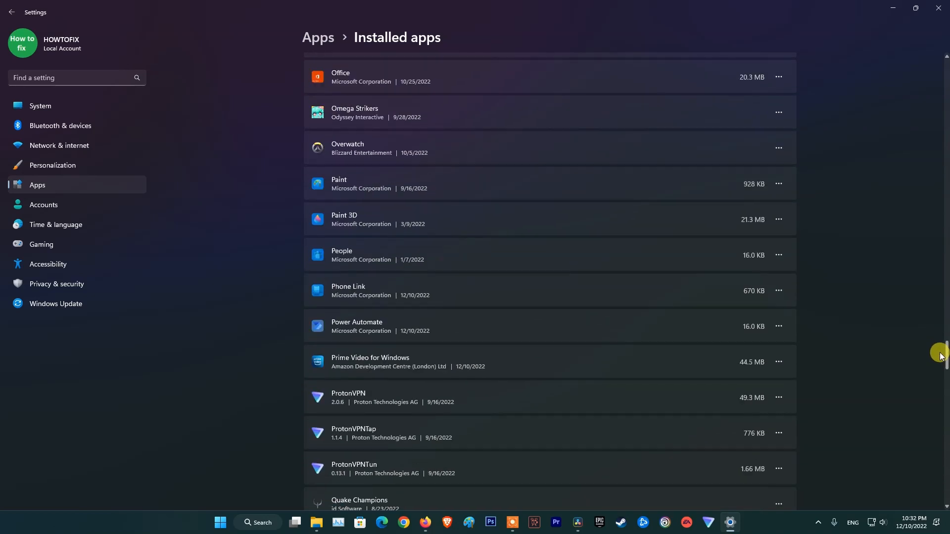
pyautogui.scroll(-3)
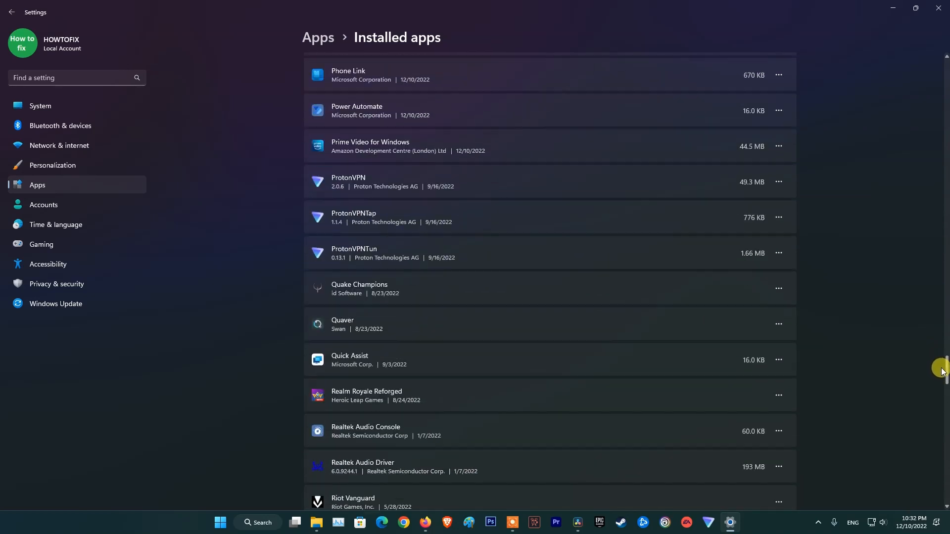
pyautogui.scroll(-3)
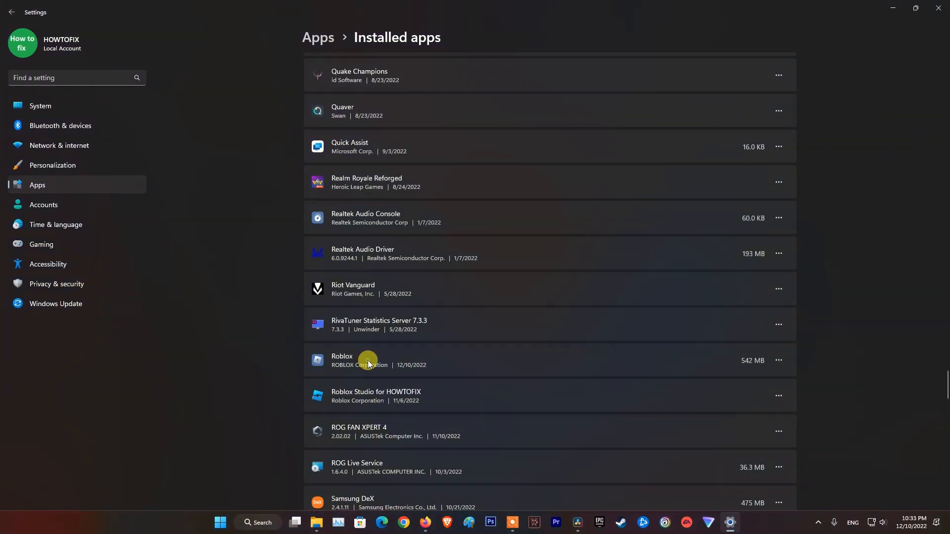
pyautogui.click(778, 360)
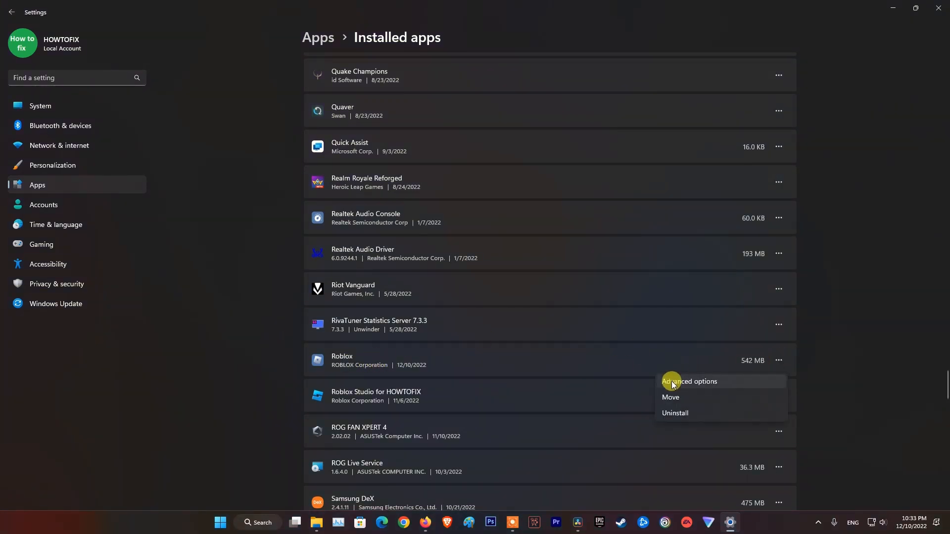
pyautogui.moveTo(676, 412)
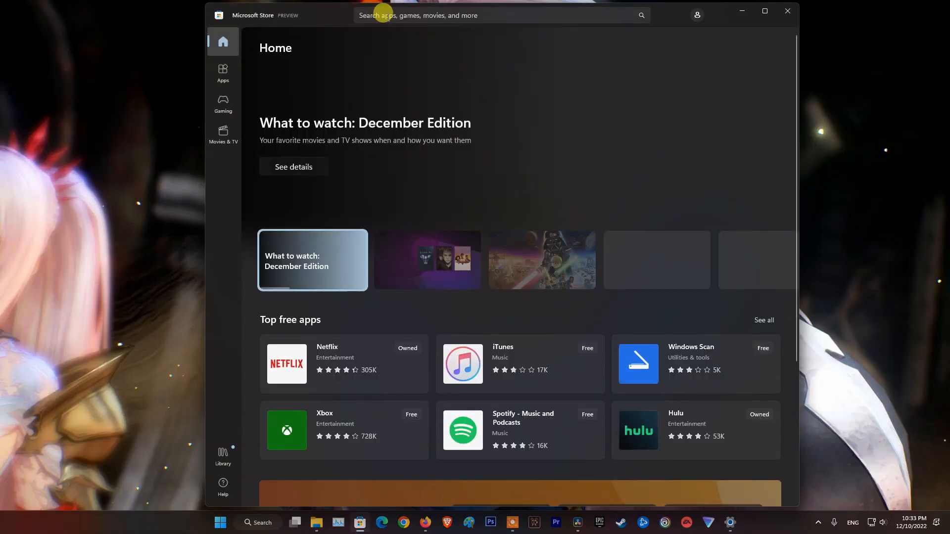
# Find Roblox in Microsoft Store, reinstall and launch it to its Home page of games.
pyautogui.click(496, 15)
pyautogui.write('roblox')
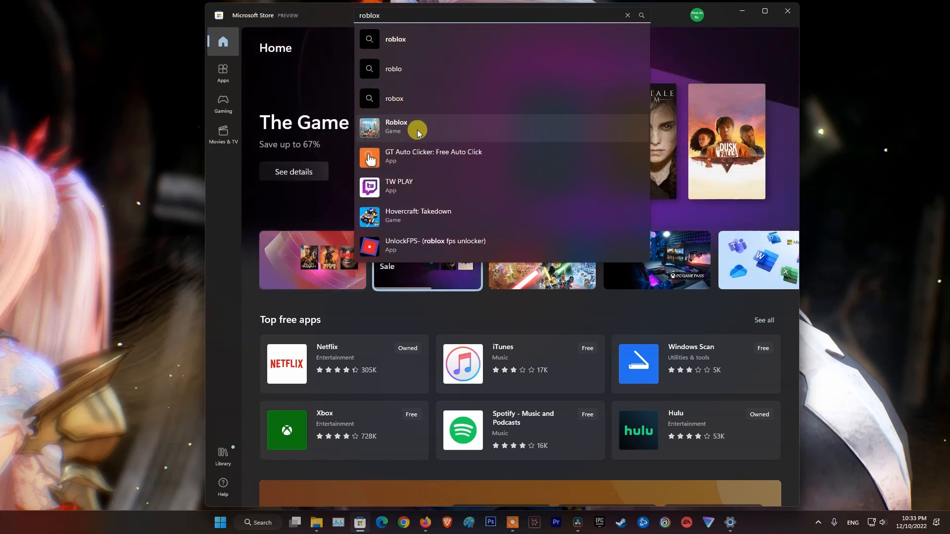
pyautogui.click(395, 125)
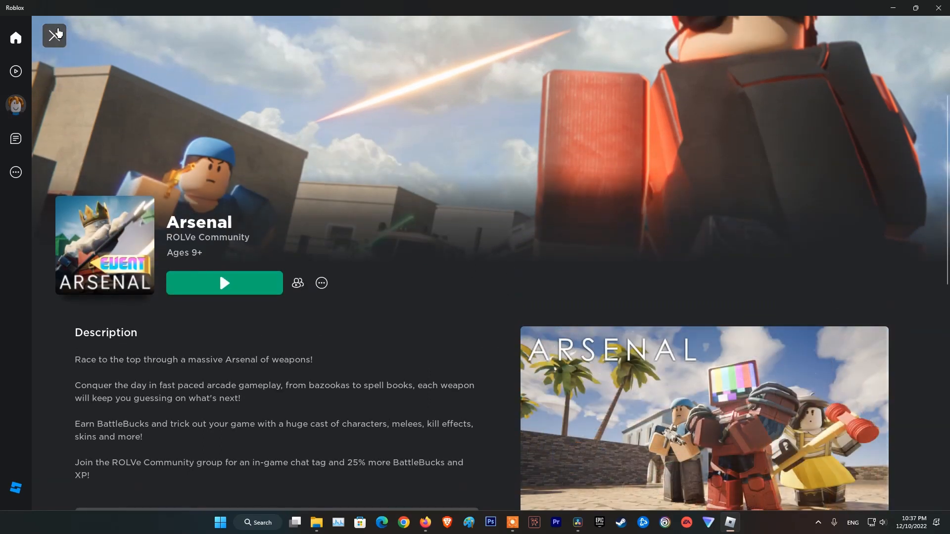
pyautogui.click(54, 35)
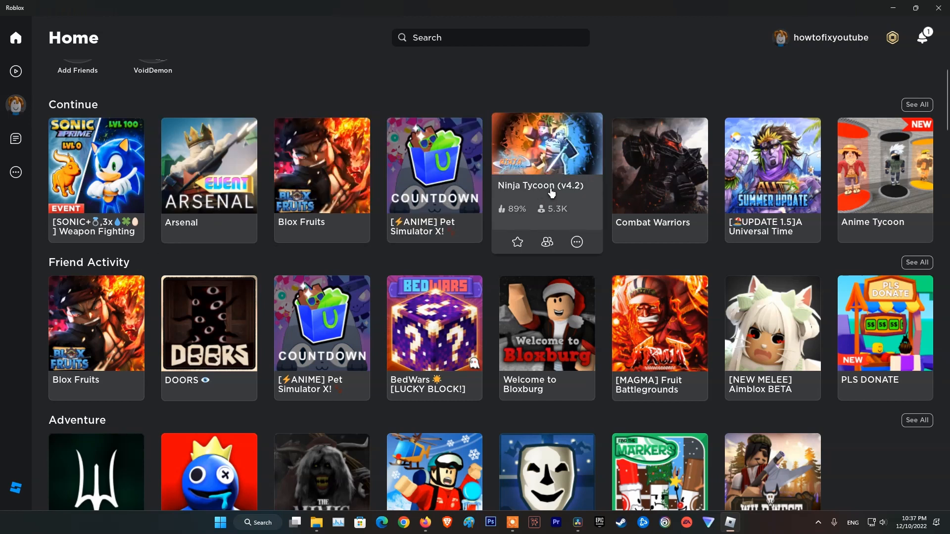
pyautogui.moveTo(573, 206)
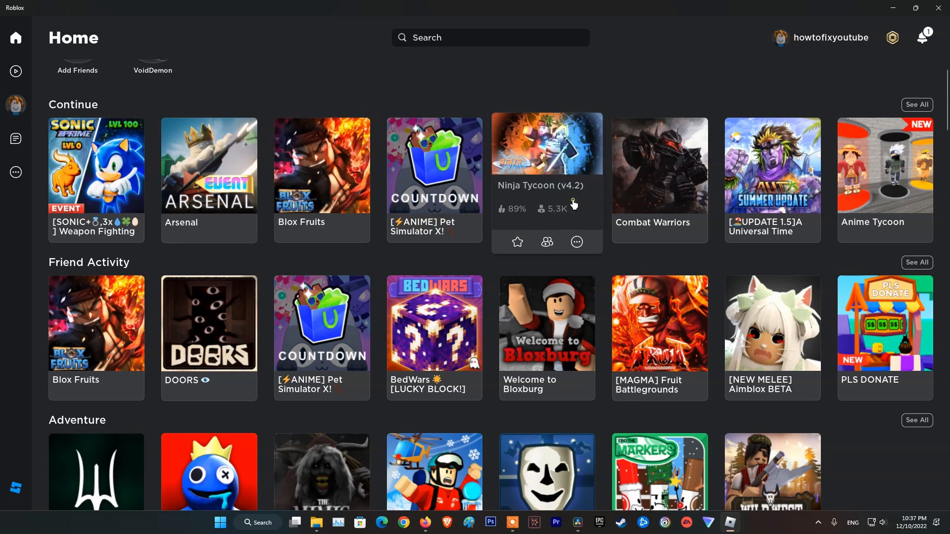